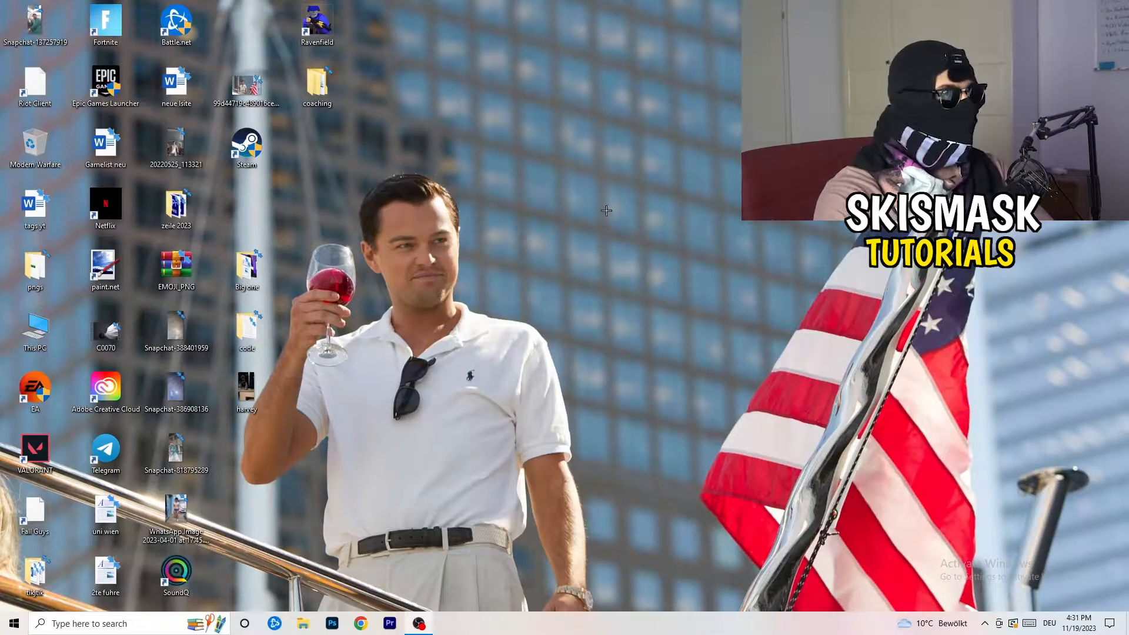
- Launch NVIDIA Control Panel from the desktop right-click menu
right_click(606, 210)
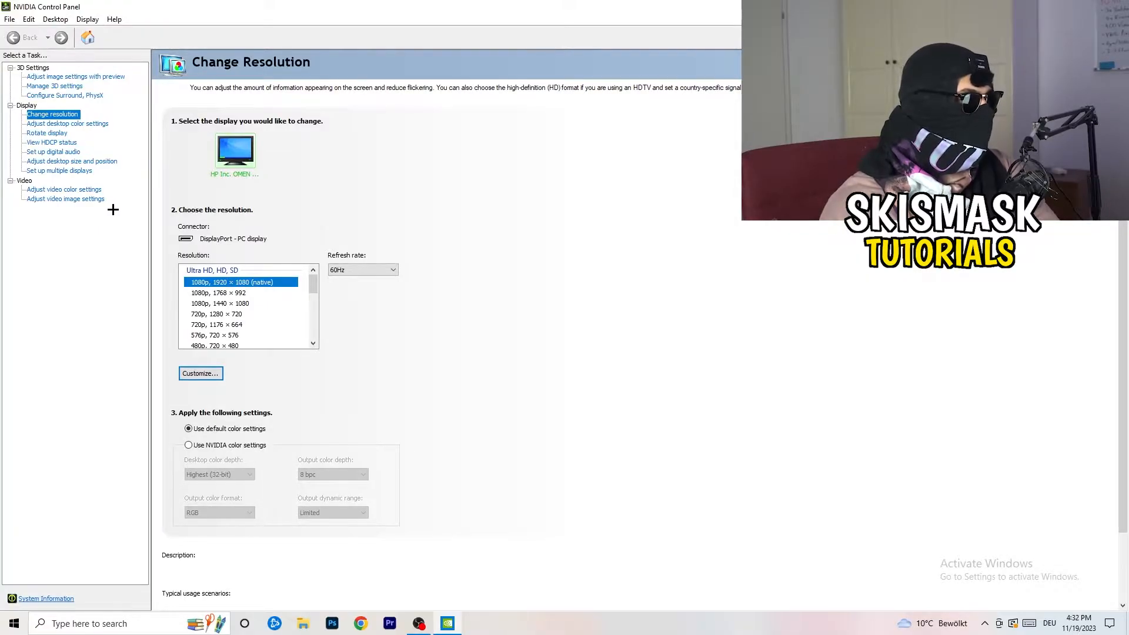
mouse_move(155, 206)
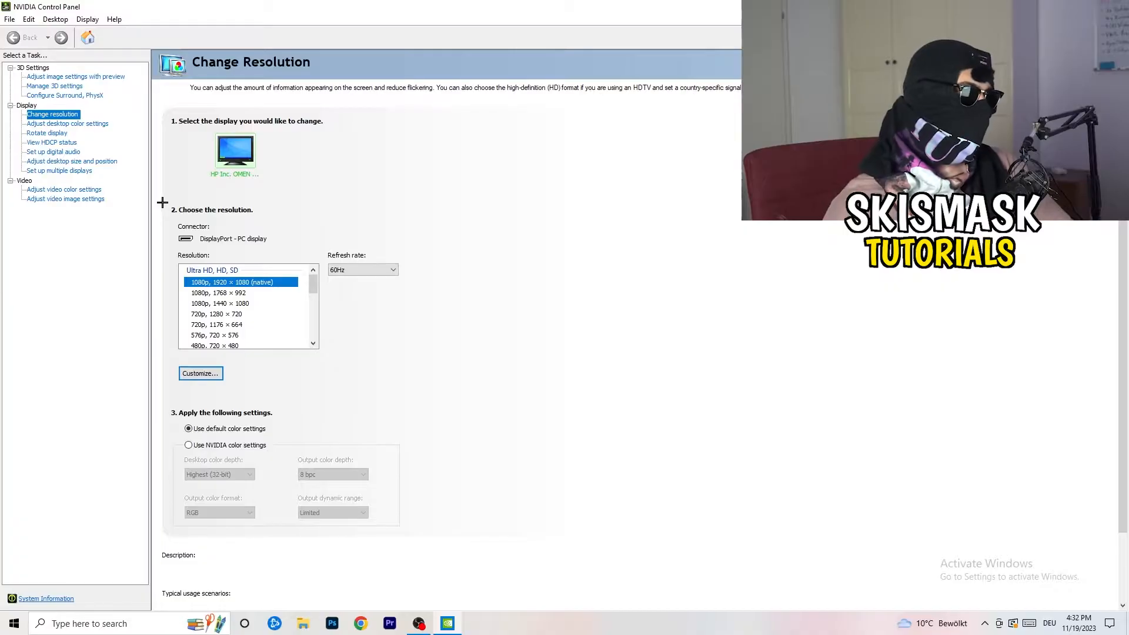
- Start a new custom resolution and enter 1440 by 1040 pixels
click(201, 374)
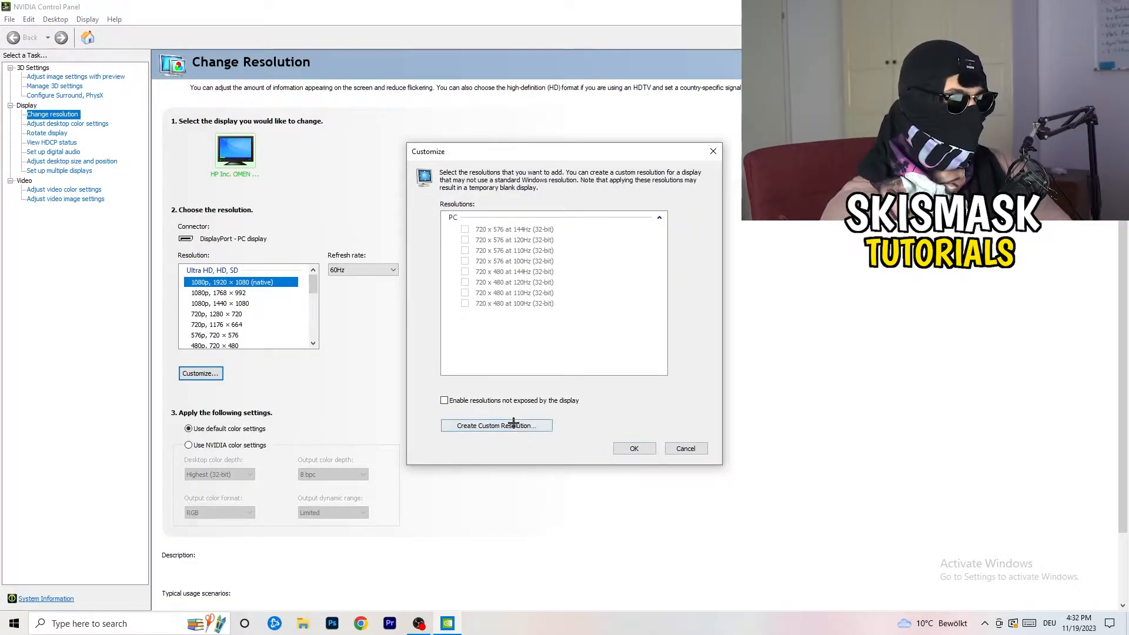
click(497, 425)
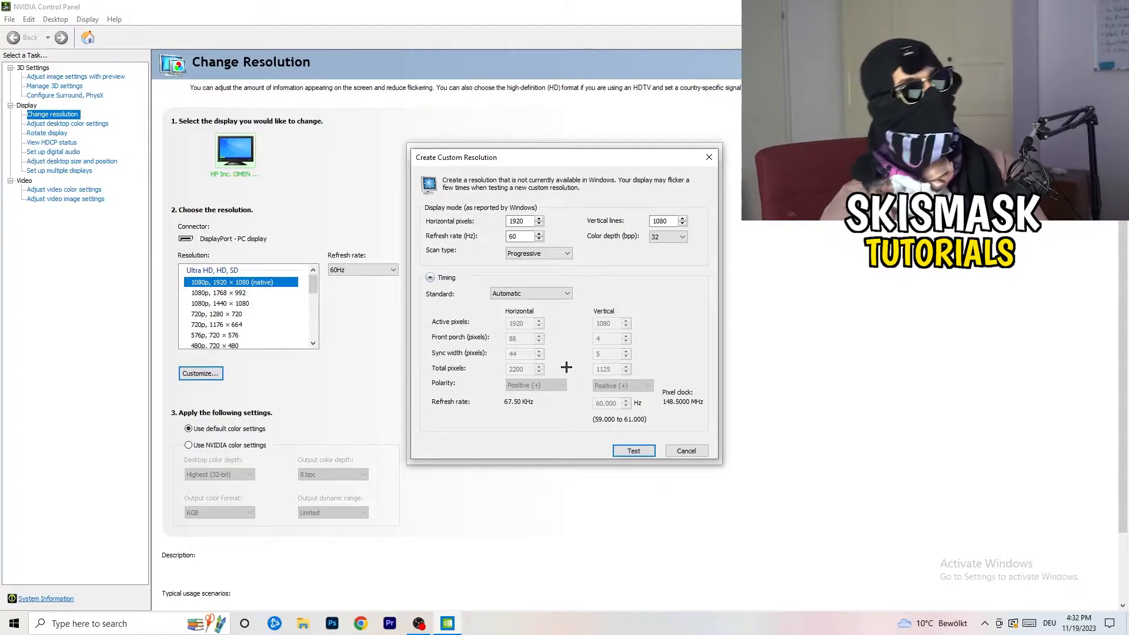
click(518, 220)
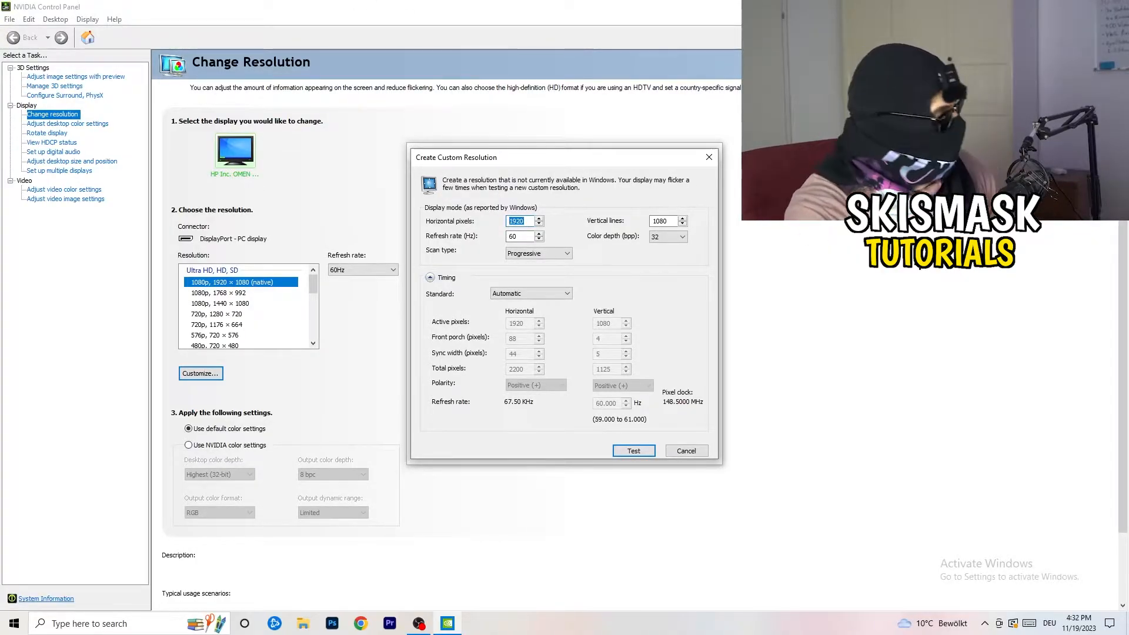
text(1140)
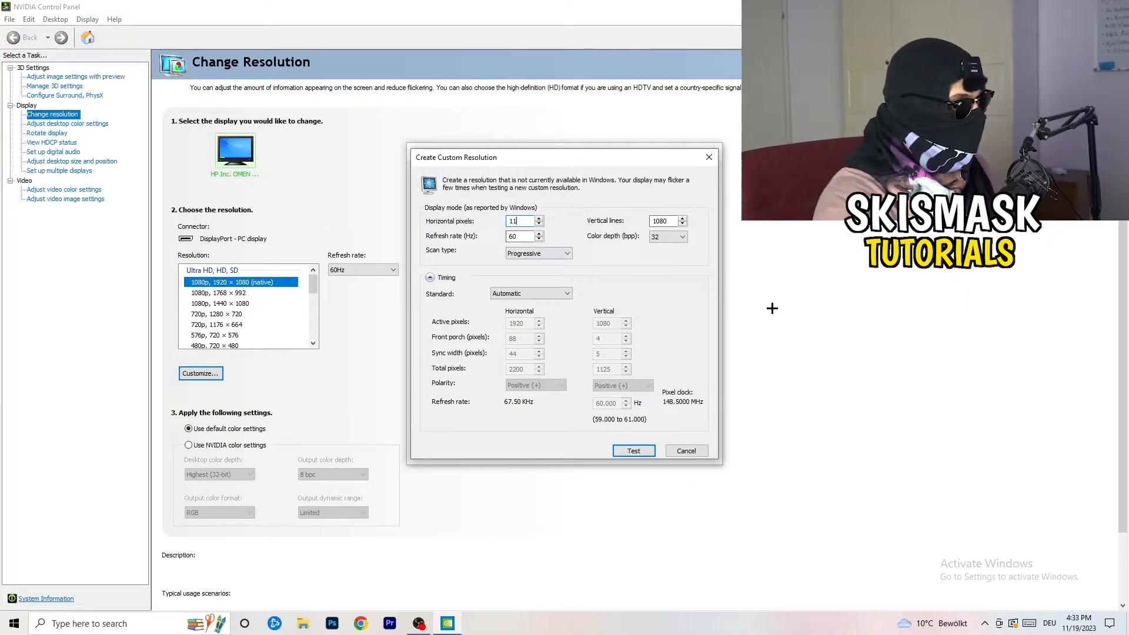
text(440)
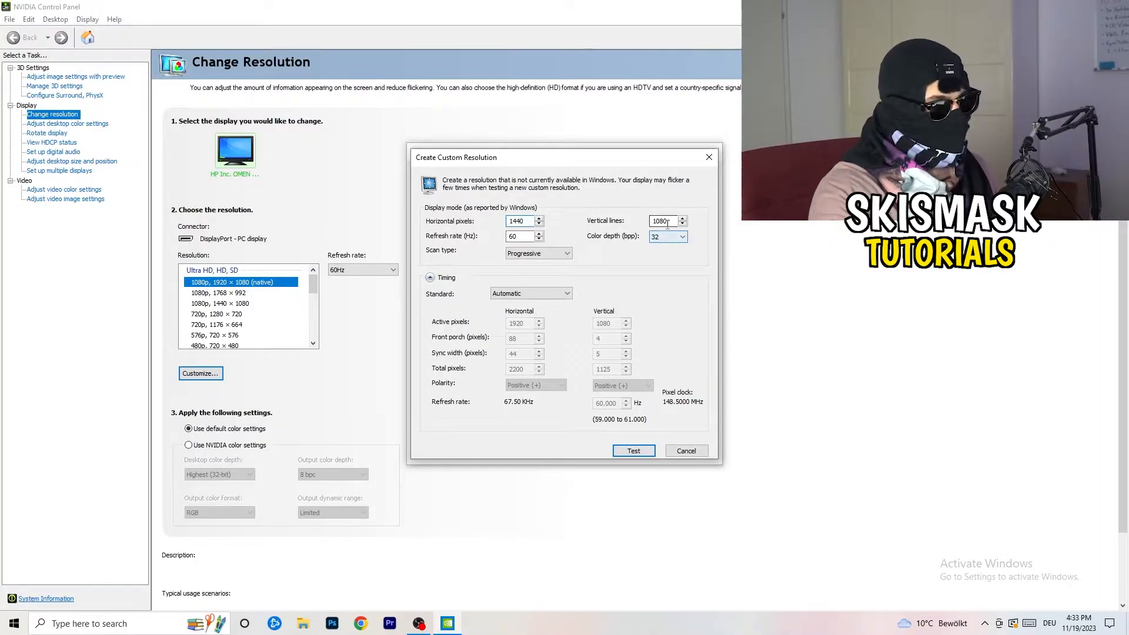
text(10)
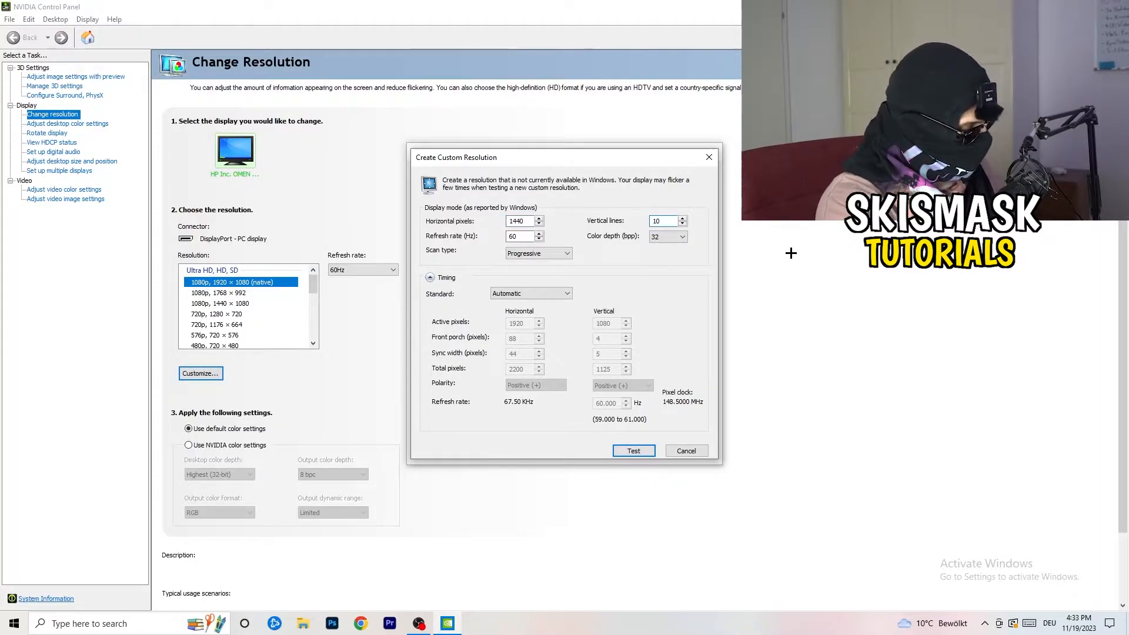
text(1040)
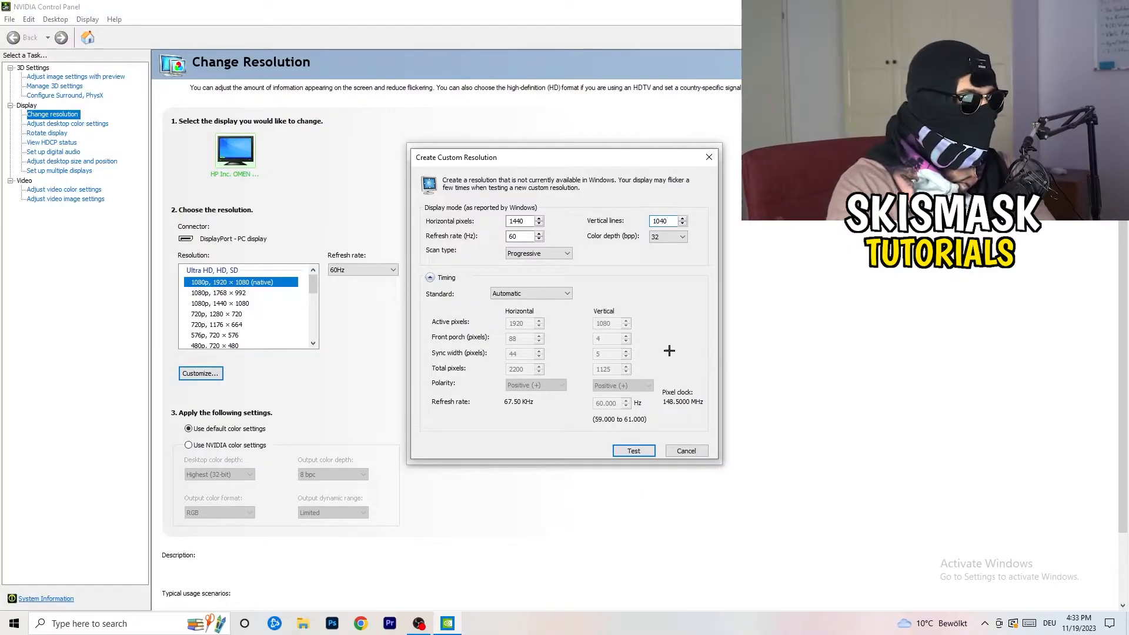
- Set the timing standard to CVT reduced blank, then close the dialog unsaved
click(572, 253)
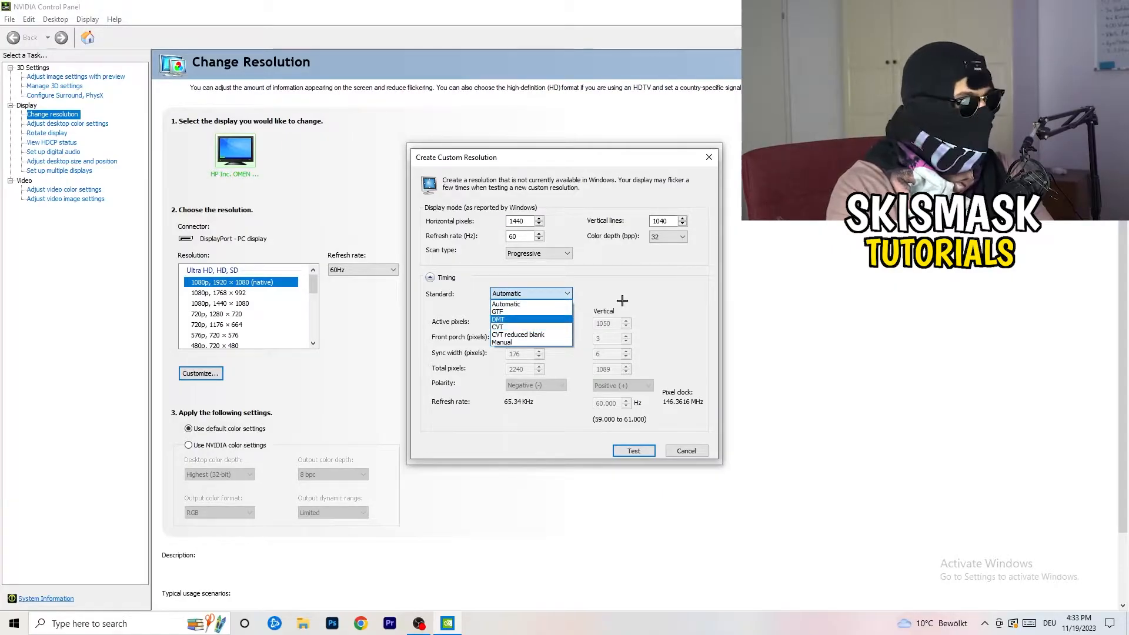
click(506, 304)
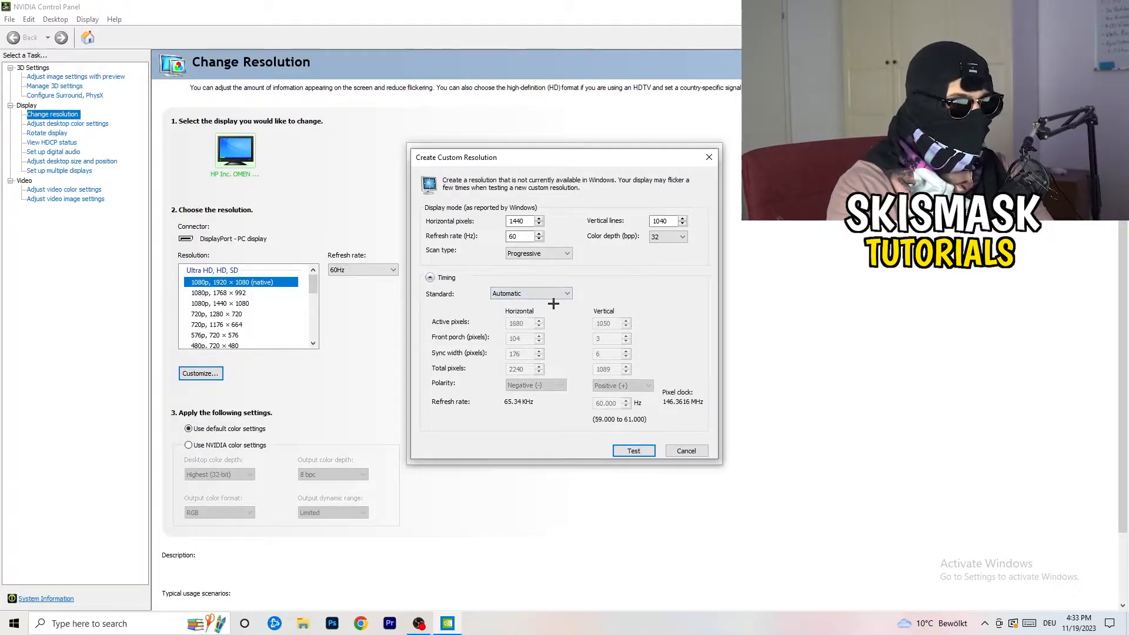
click(531, 292)
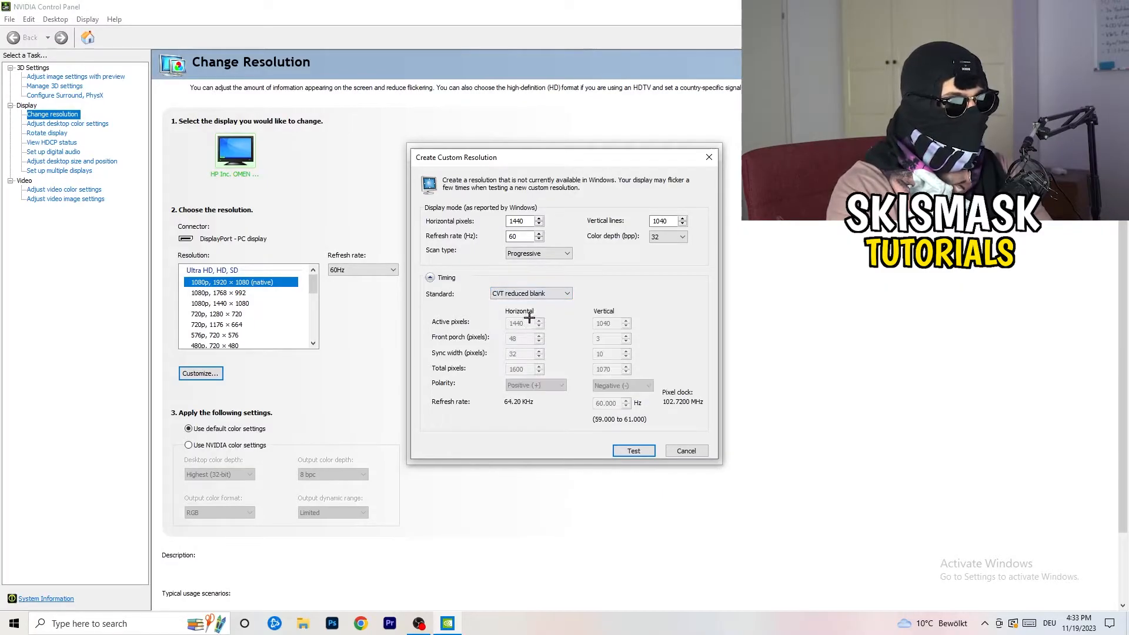
mouse_move(580, 383)
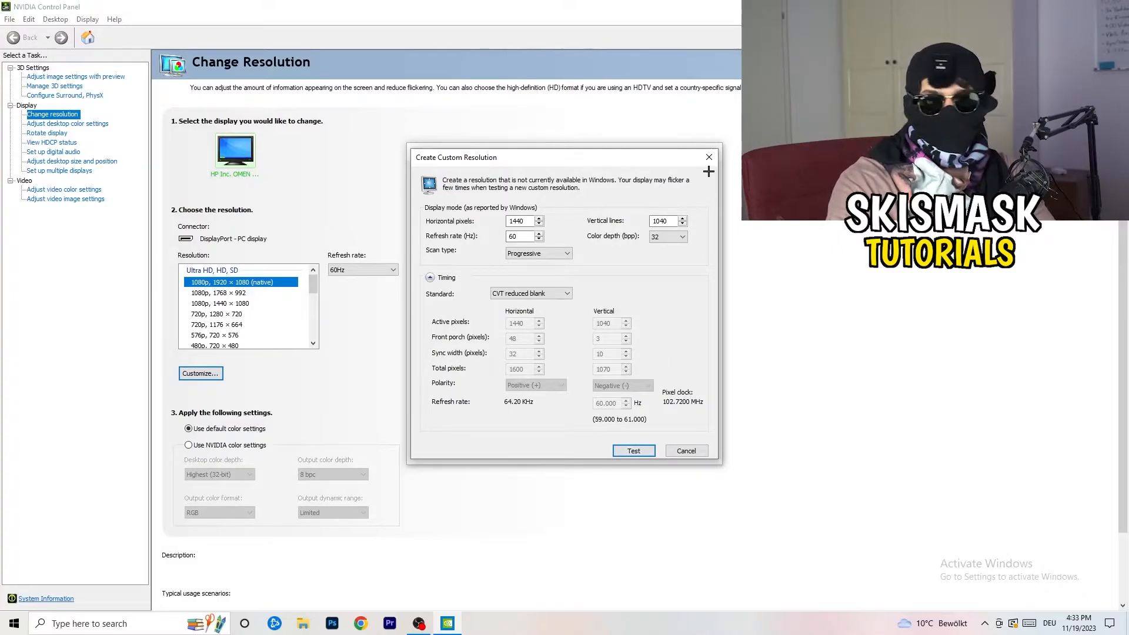
mouse_move(709, 156)
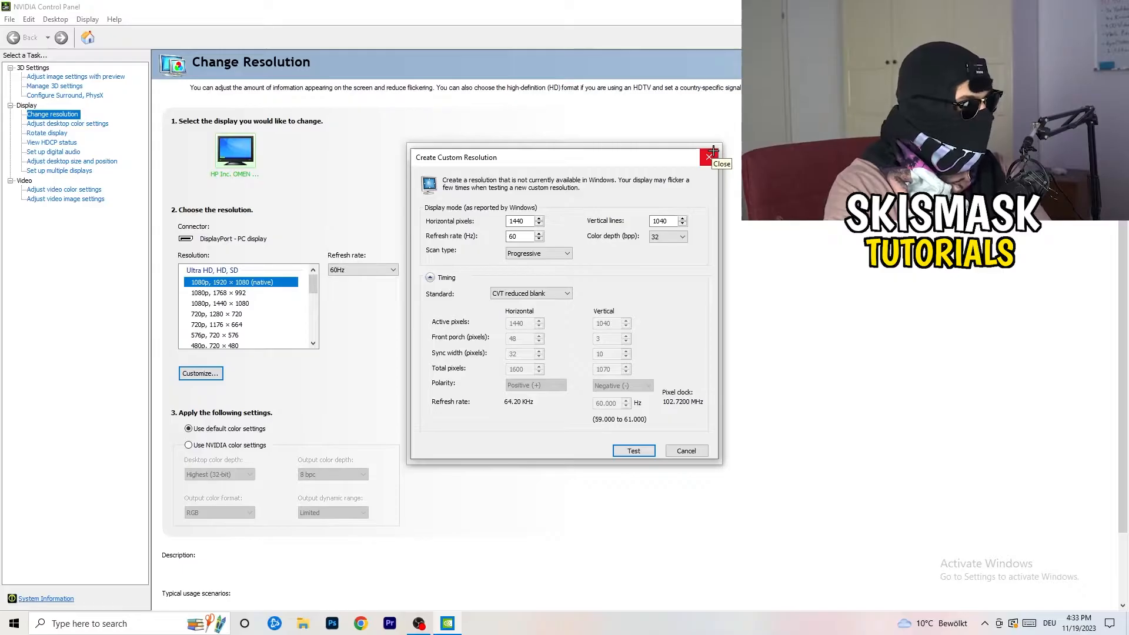
click(709, 158)
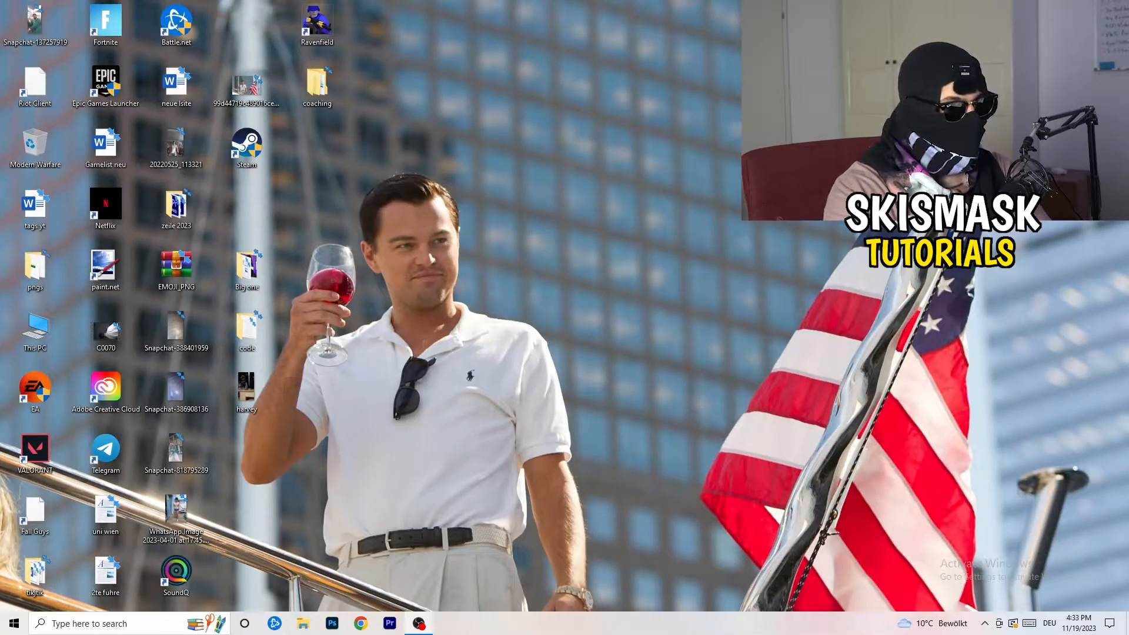
- Bring up the Windows Display settings page
click(11, 624)
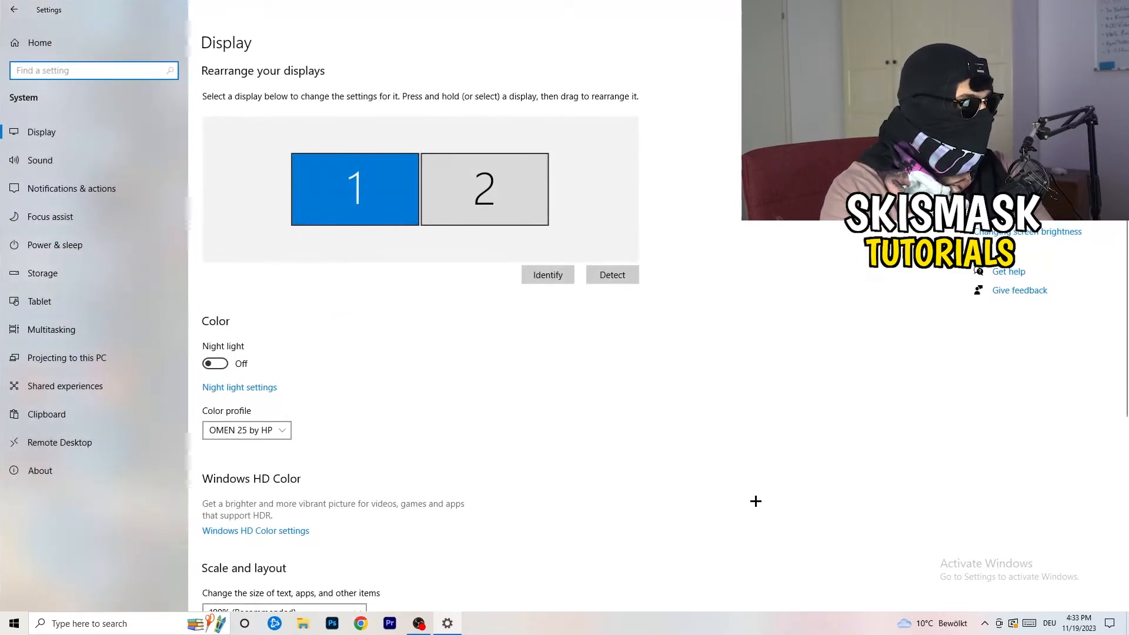
mouse_move(181, 203)
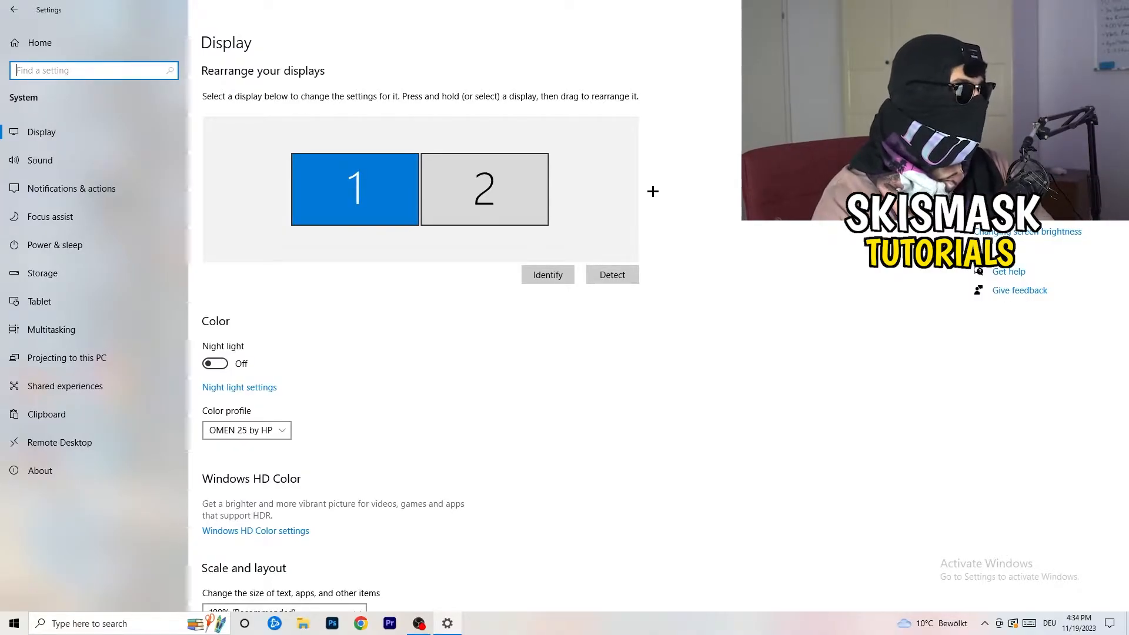
scroll(down, 3)
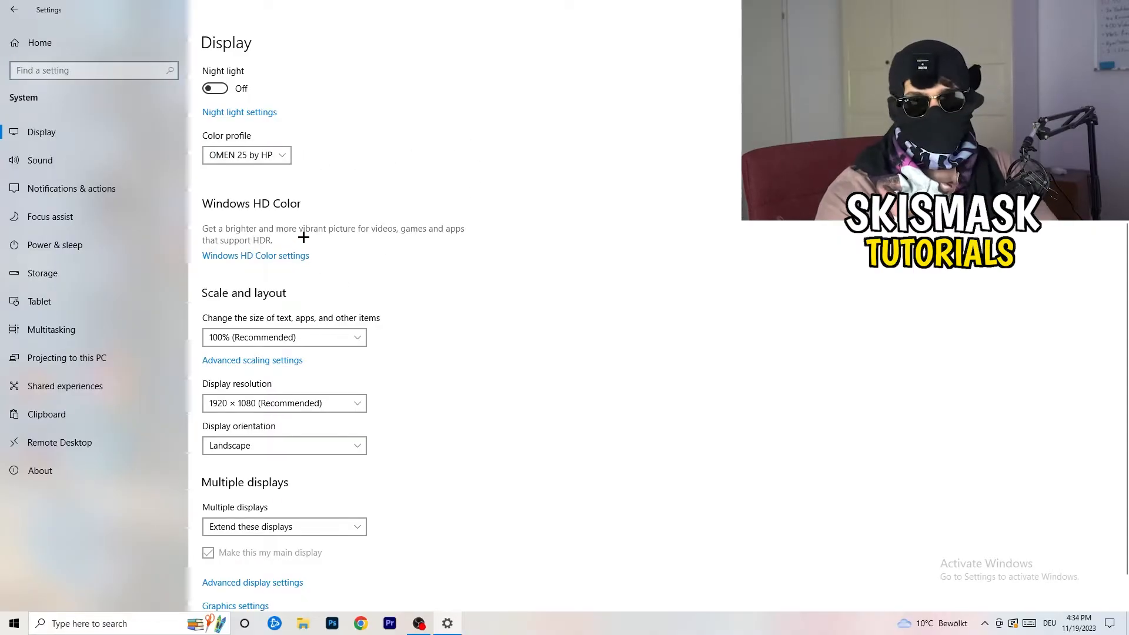
scroll(down, 3)
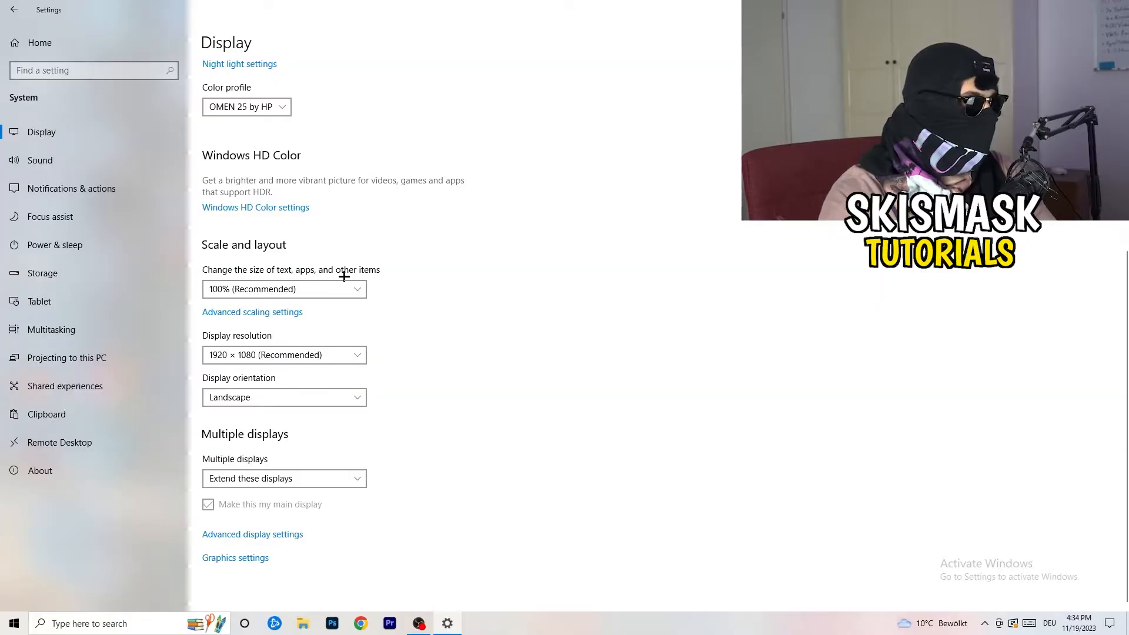
click(284, 289)
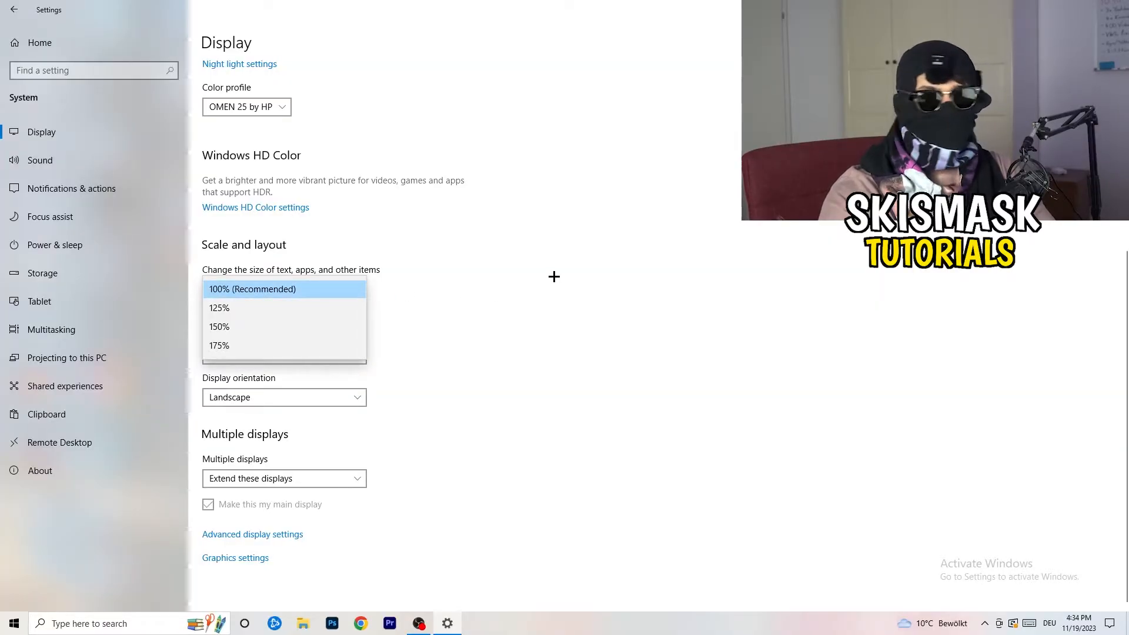
click(284, 289)
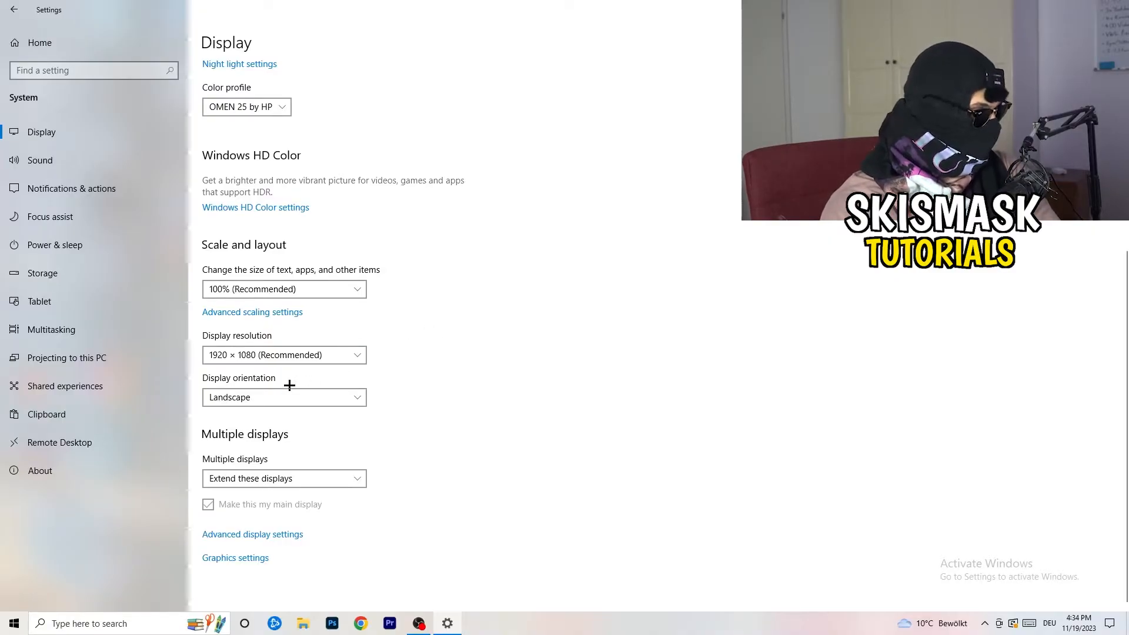
mouse_move(380, 411)
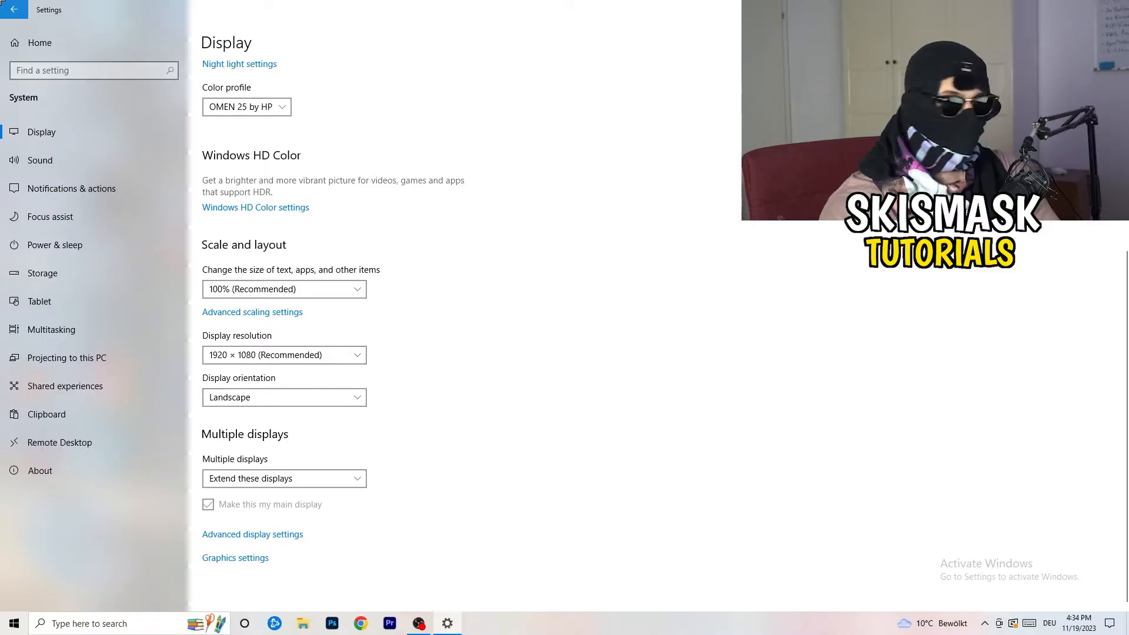
- Return to the Settings home page and enter the Gaming settings
click(12, 9)
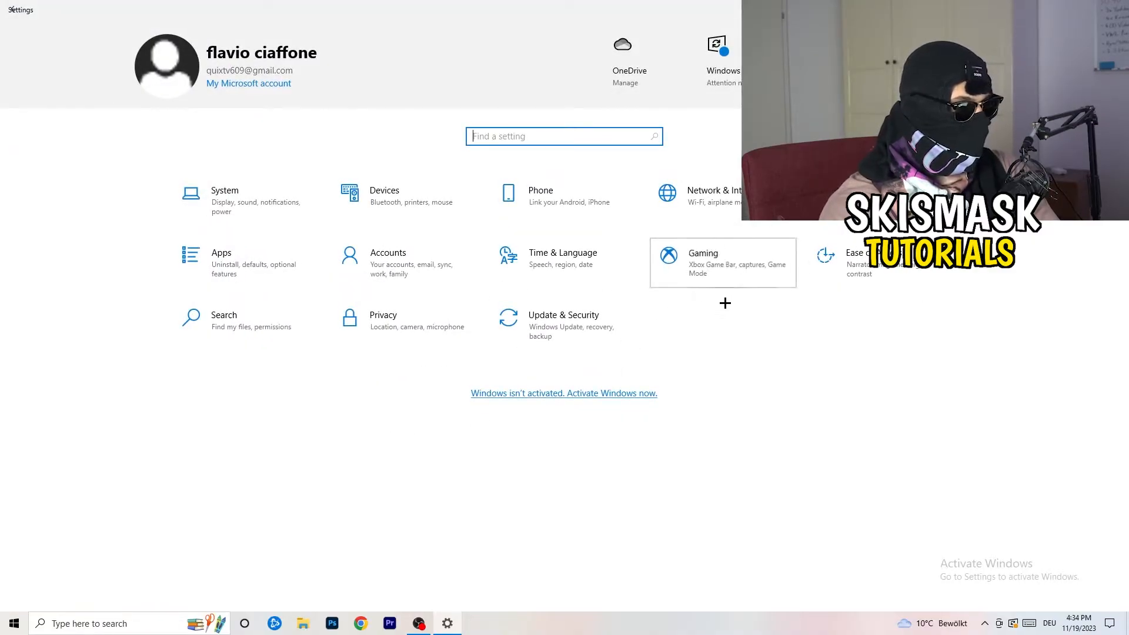
click(703, 262)
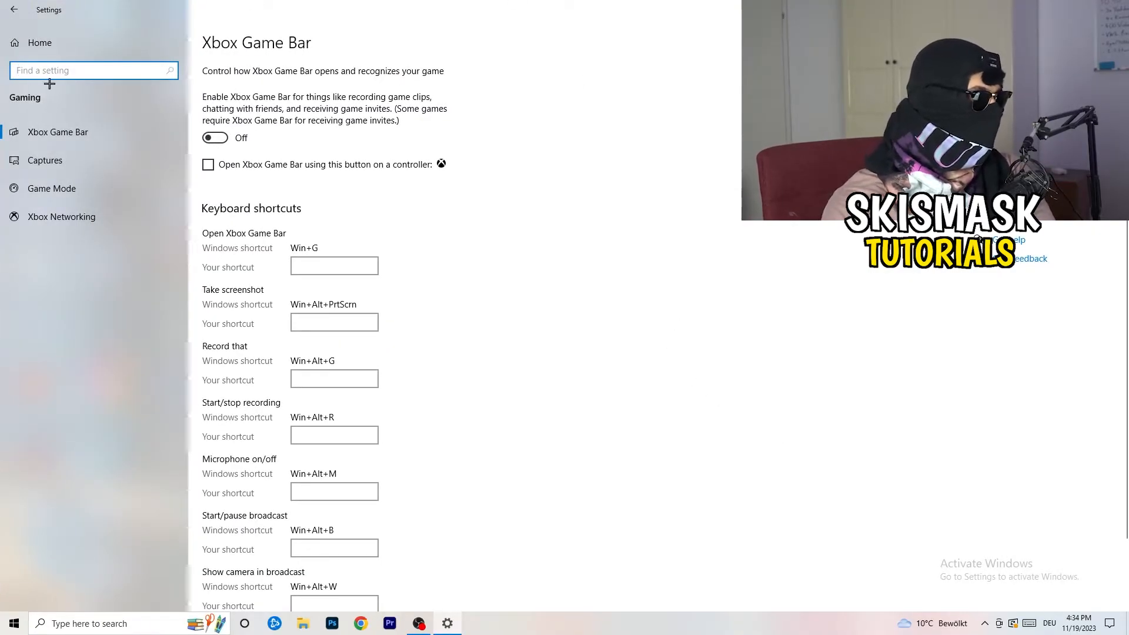
mouse_move(348, 168)
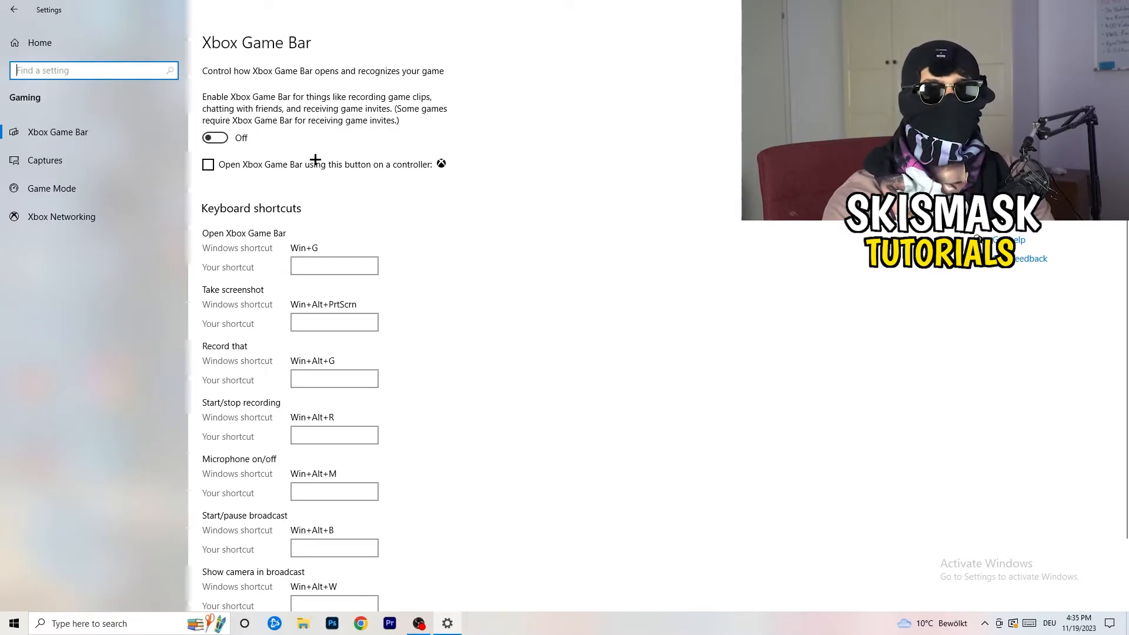
mouse_move(336, 160)
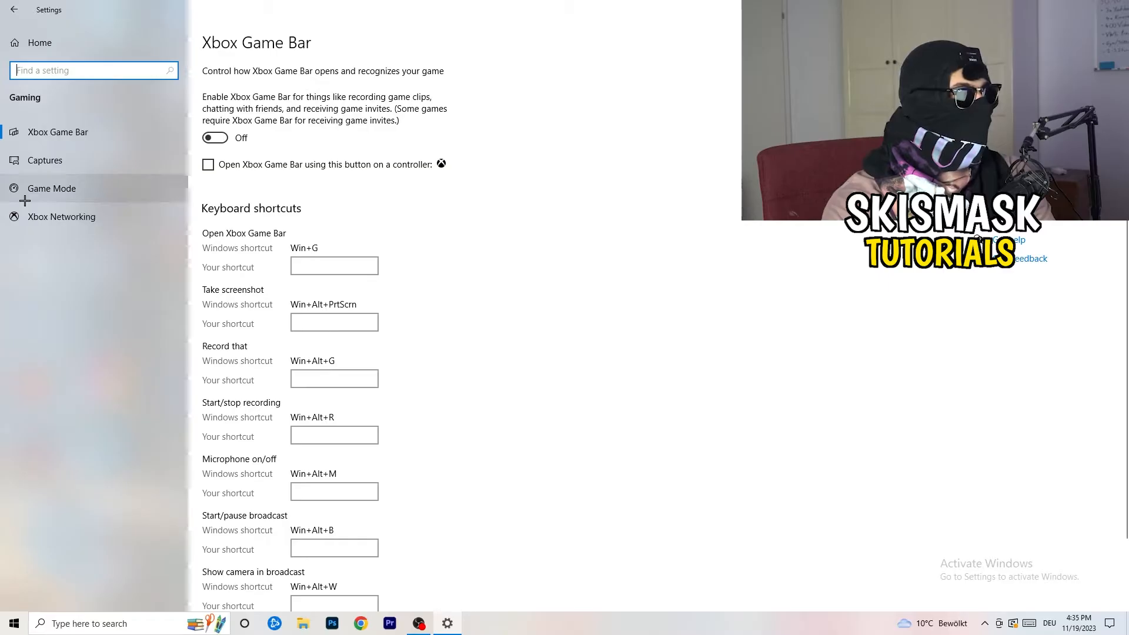
- Show the Game Mode page, with Game Mode switched on
click(51, 188)
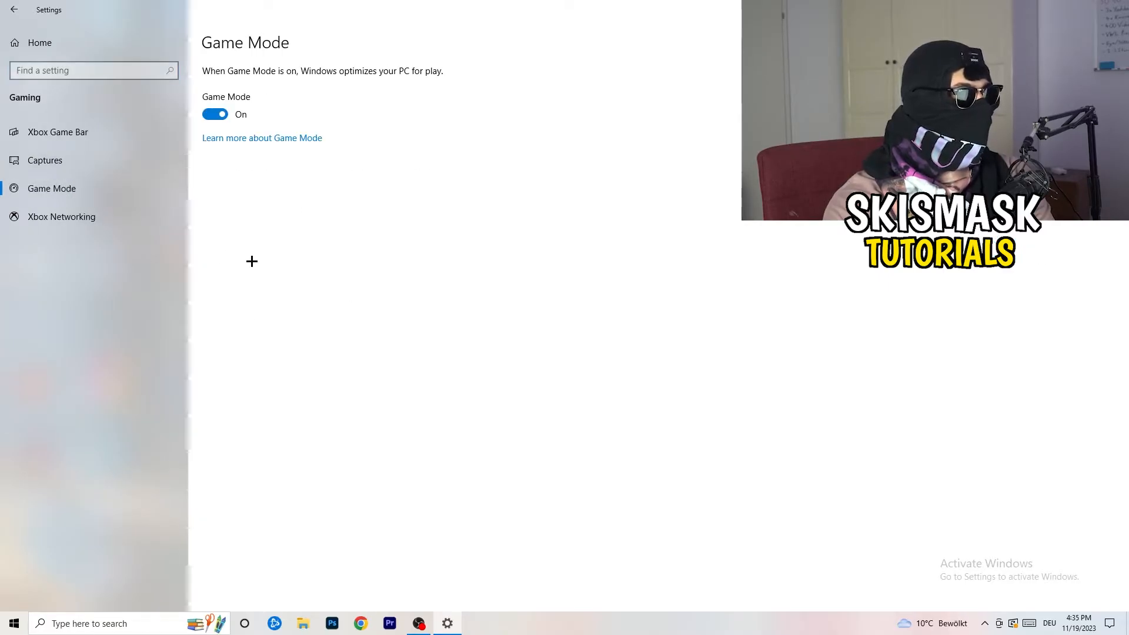
mouse_move(341, 223)
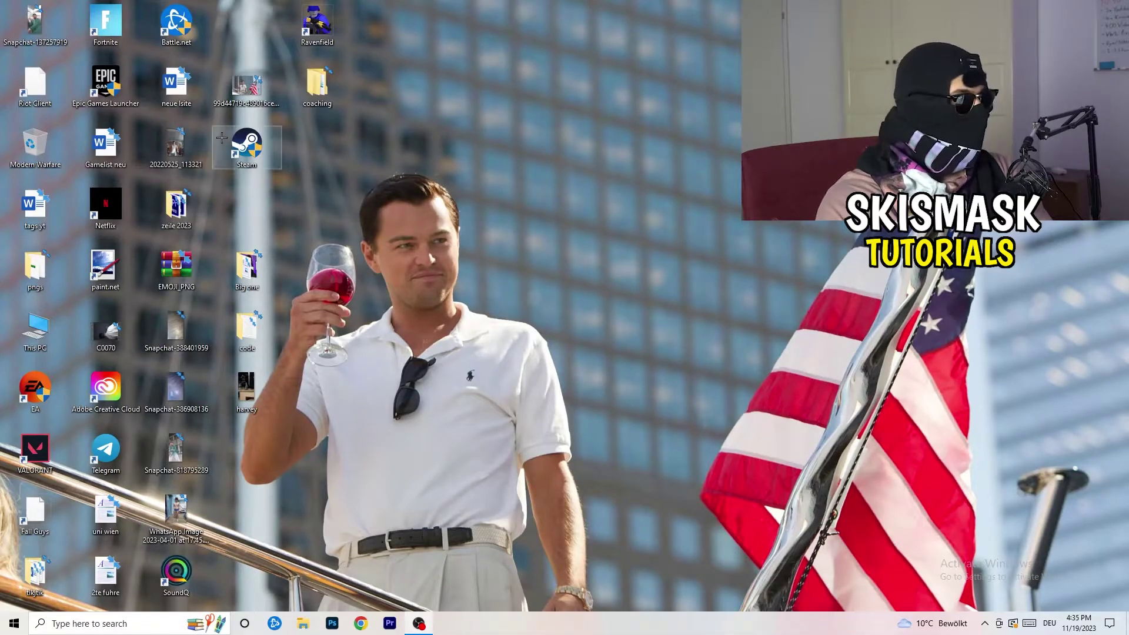
- Set the Steam shortcut to Windows 8 compatibility mode and run as administrator
right_click(246, 143)
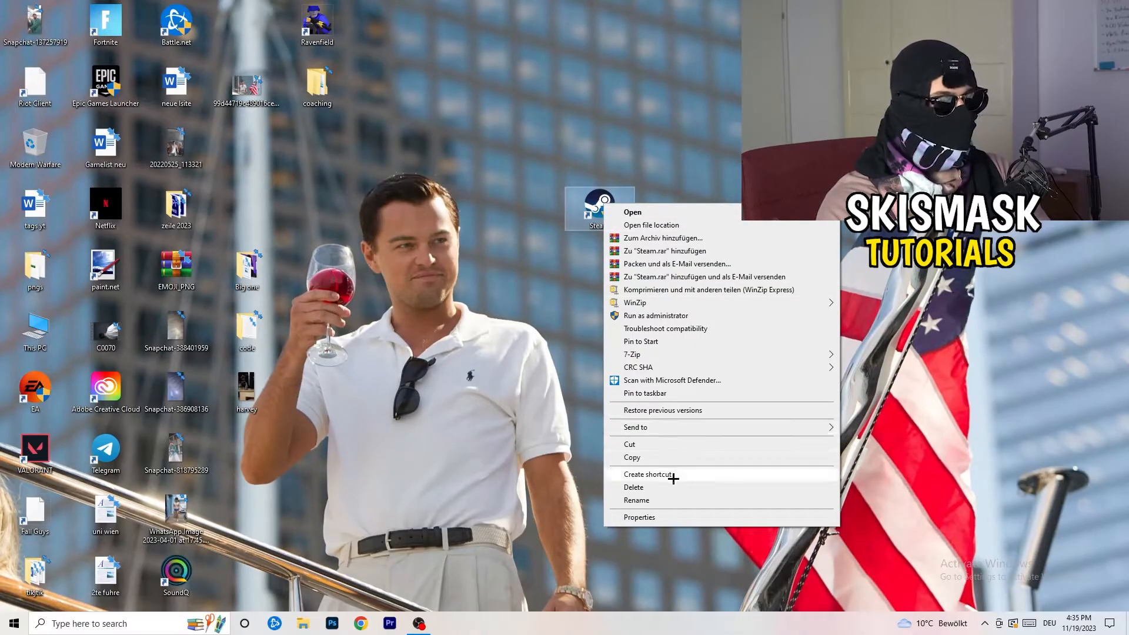
click(639, 517)
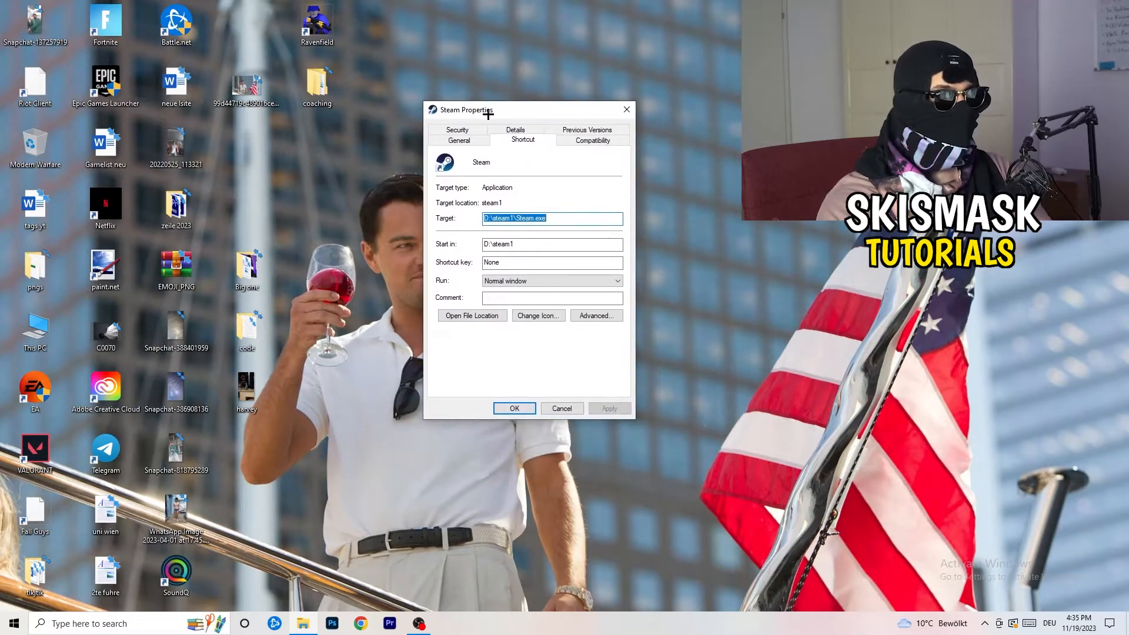
click(593, 140)
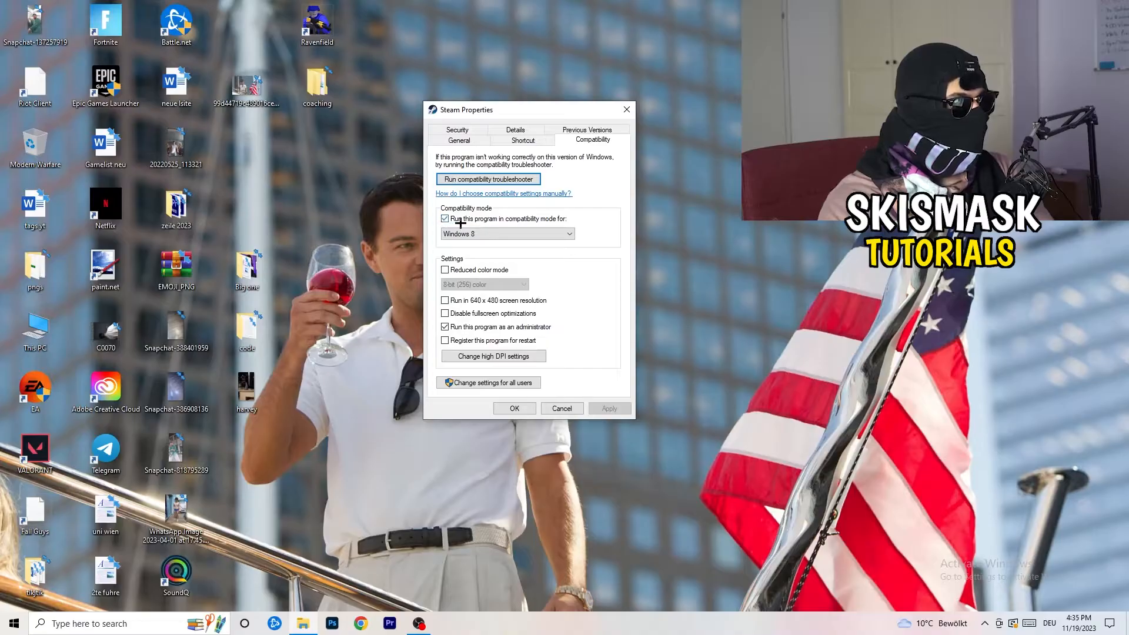
click(568, 233)
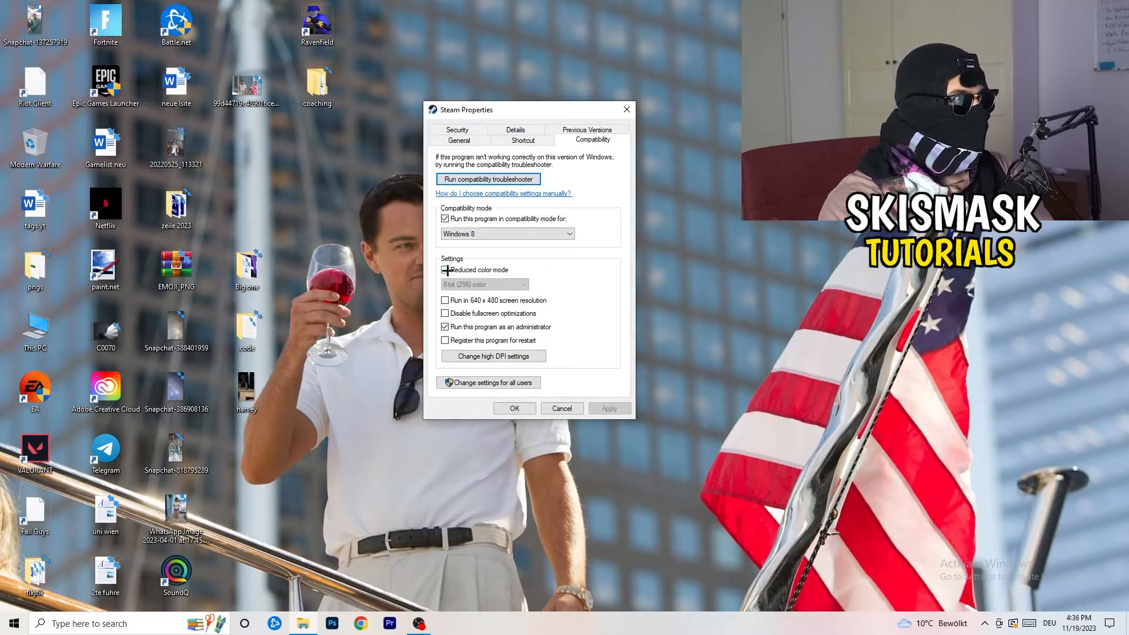
click(445, 270)
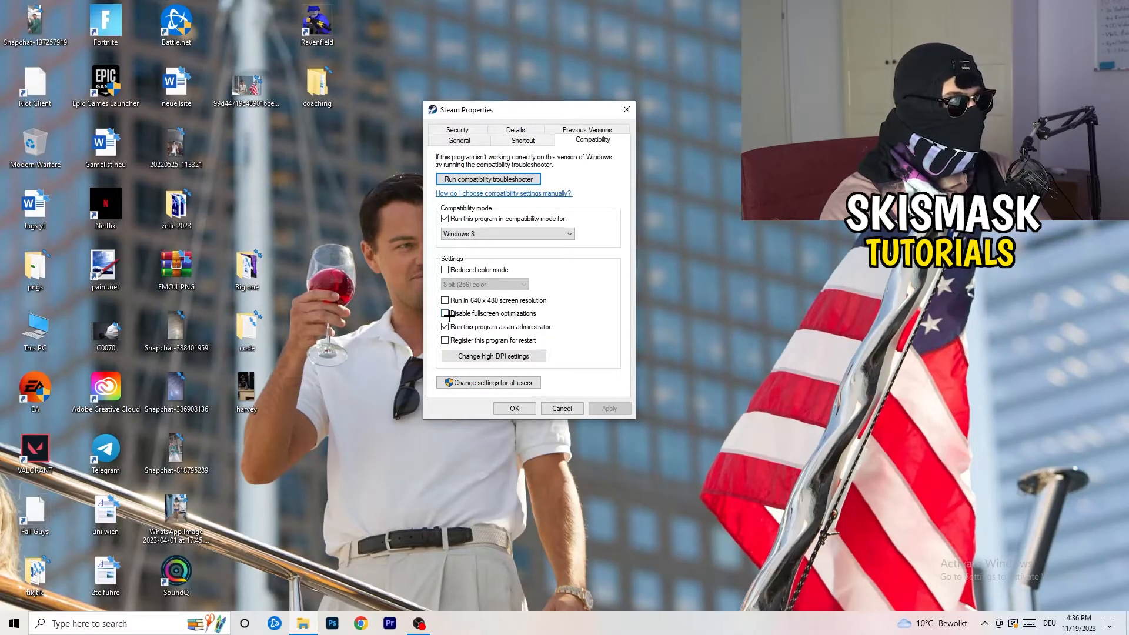
click(445, 313)
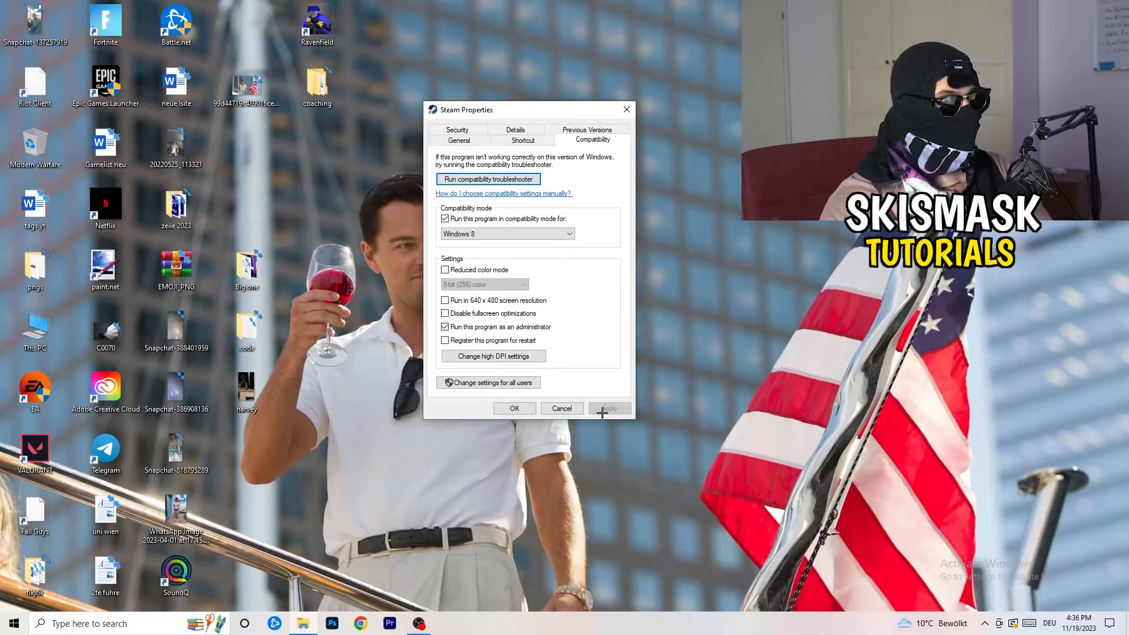
click(515, 408)
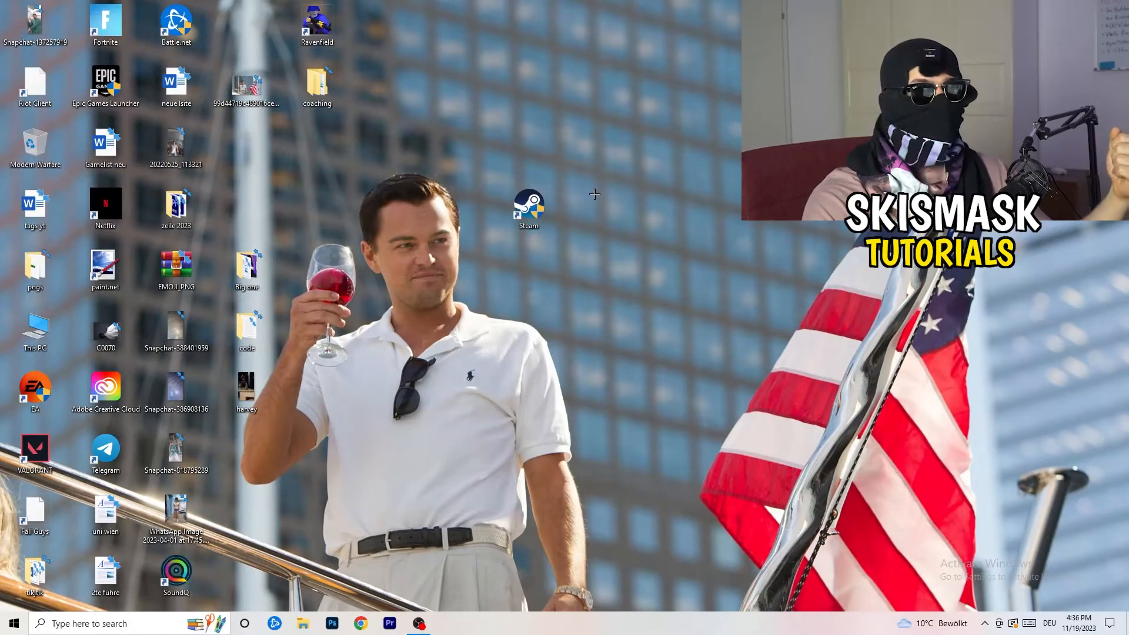
- Drag the Steam shortcut toward the desktop centre and reopen its properties
drag(529, 208, 387, 208)
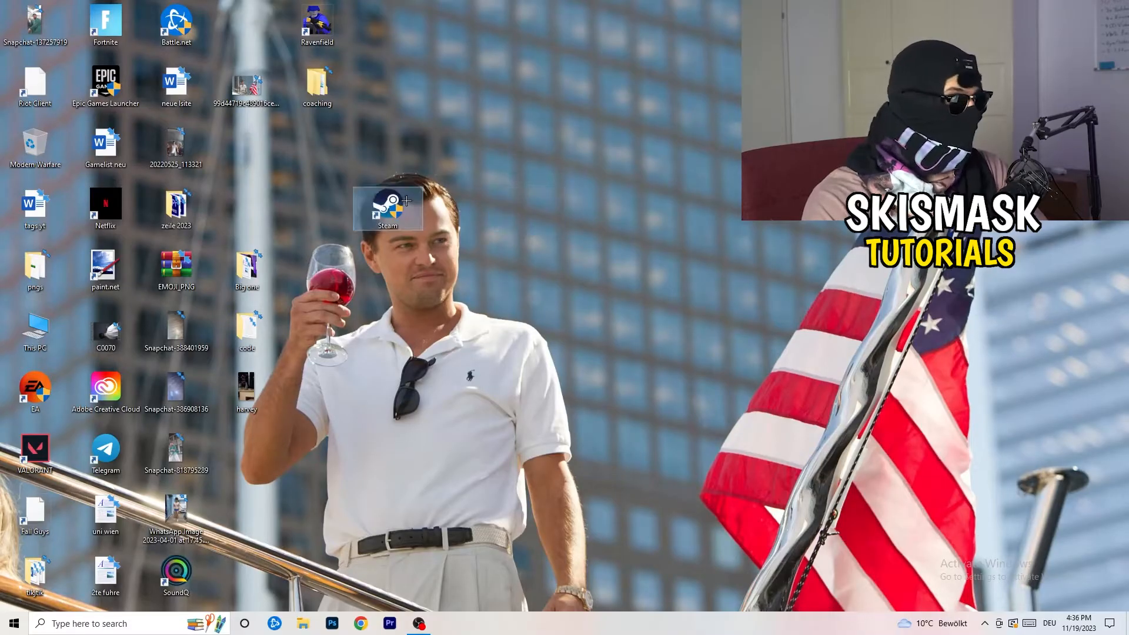
right_click(387, 206)
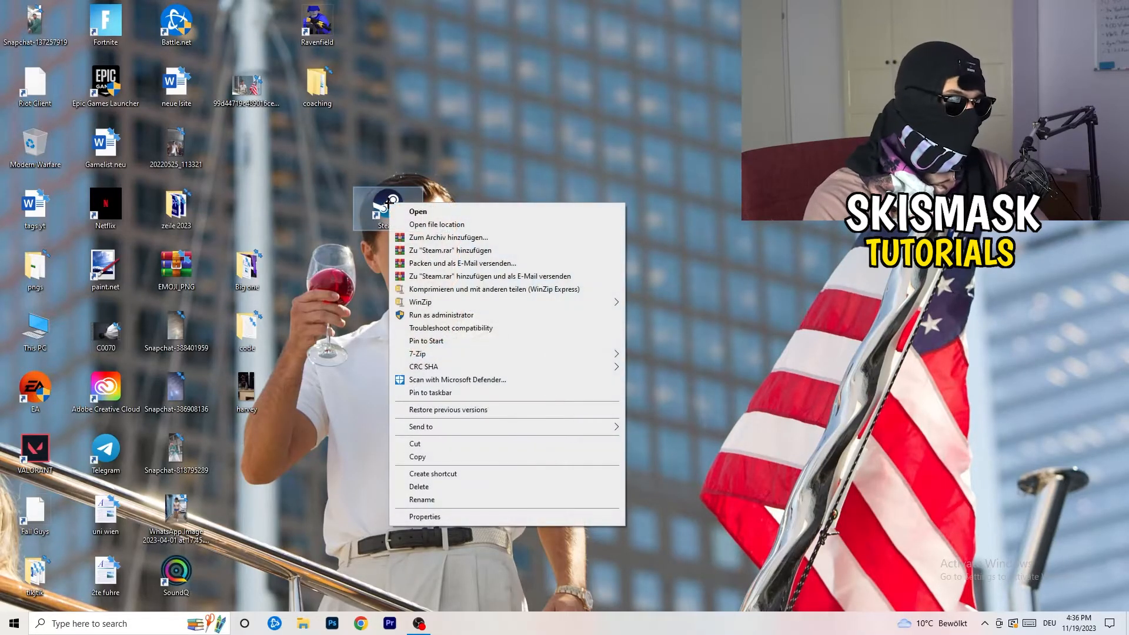
click(425, 516)
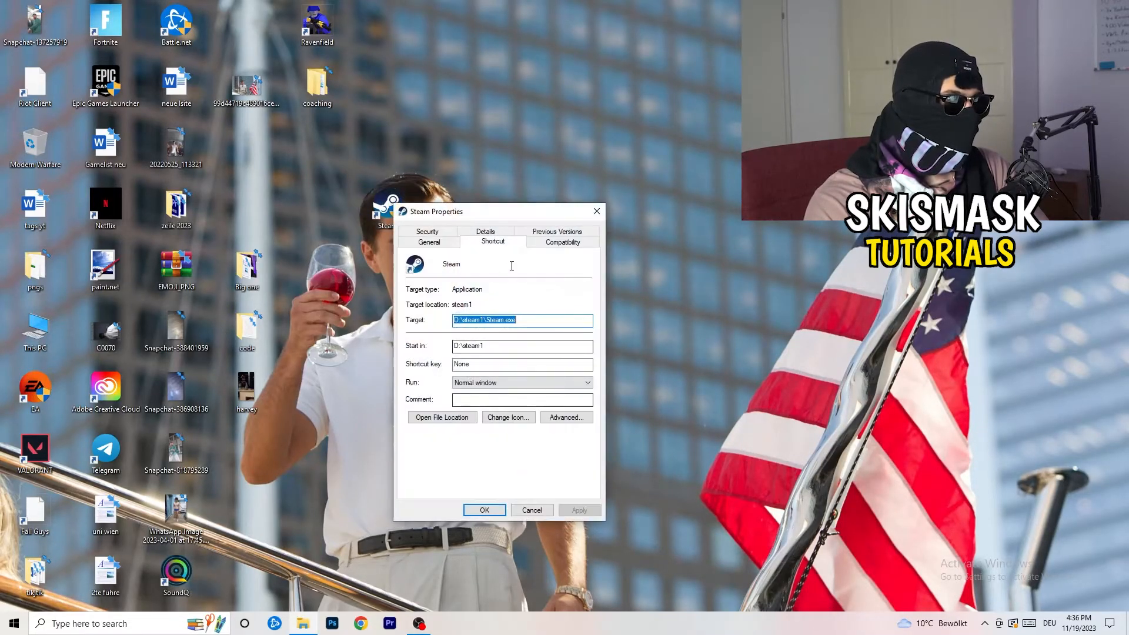
click(563, 241)
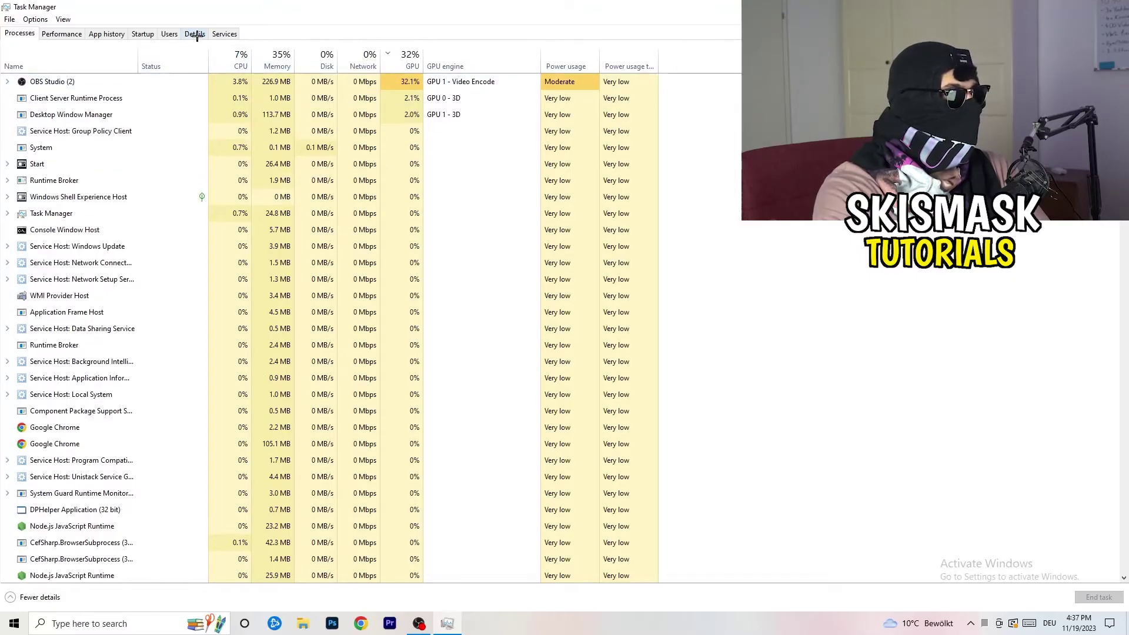
- Switch Task Manager to the Details list showing PIDs and statuses
click(194, 33)
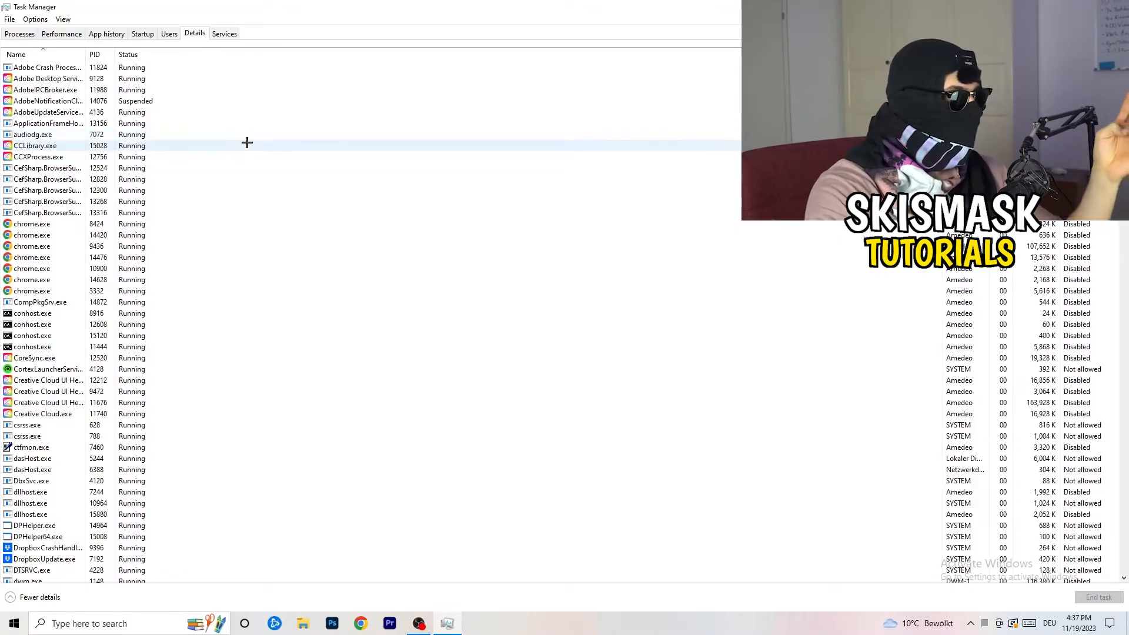
mouse_move(251, 144)
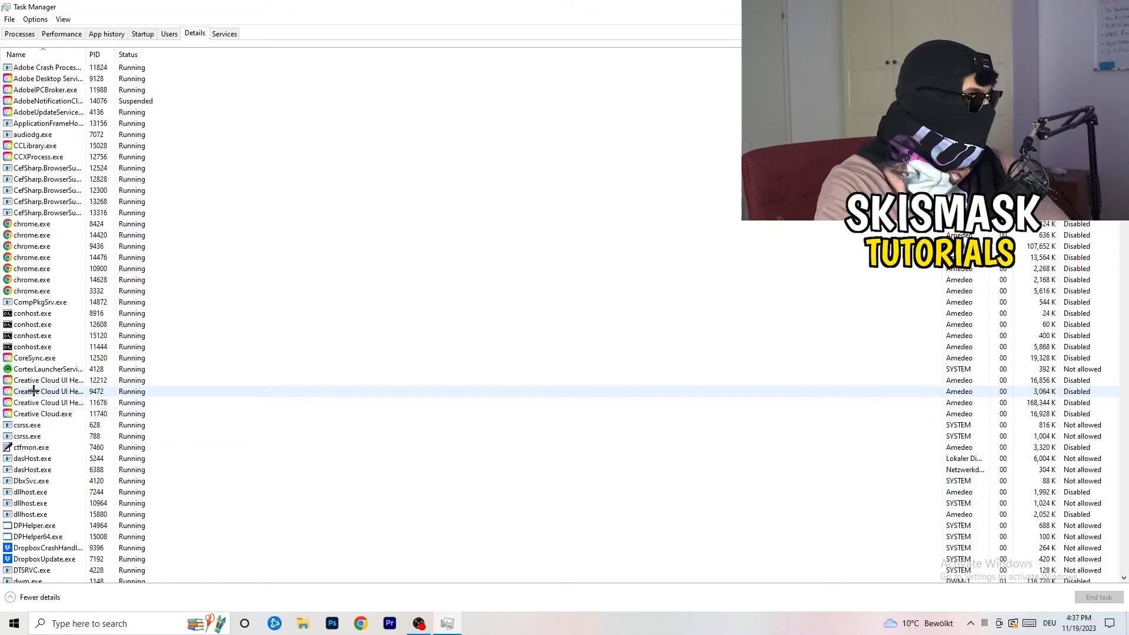
- Show the priority levels for the Creative Cloud UI Helper process, still Normal
right_click(33, 391)
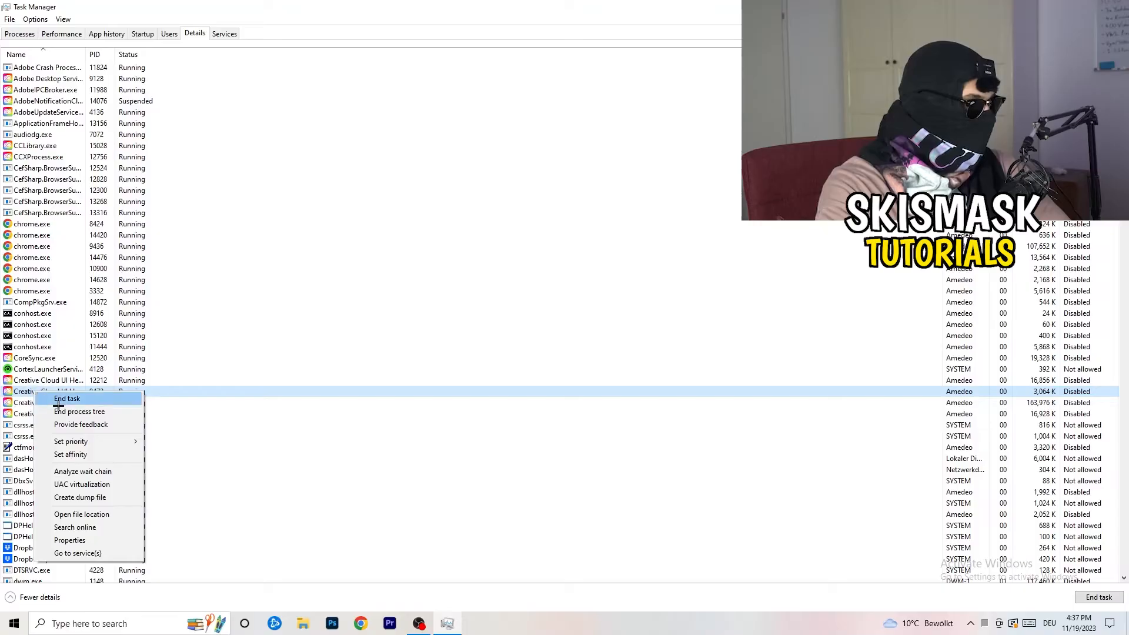
click(71, 442)
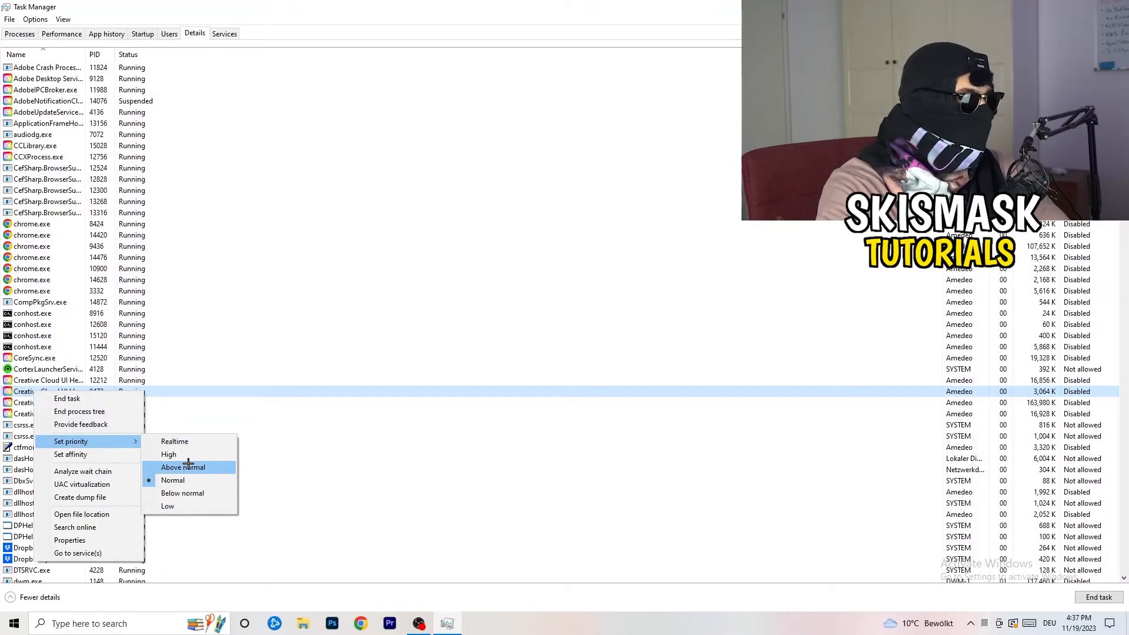
mouse_move(196, 454)
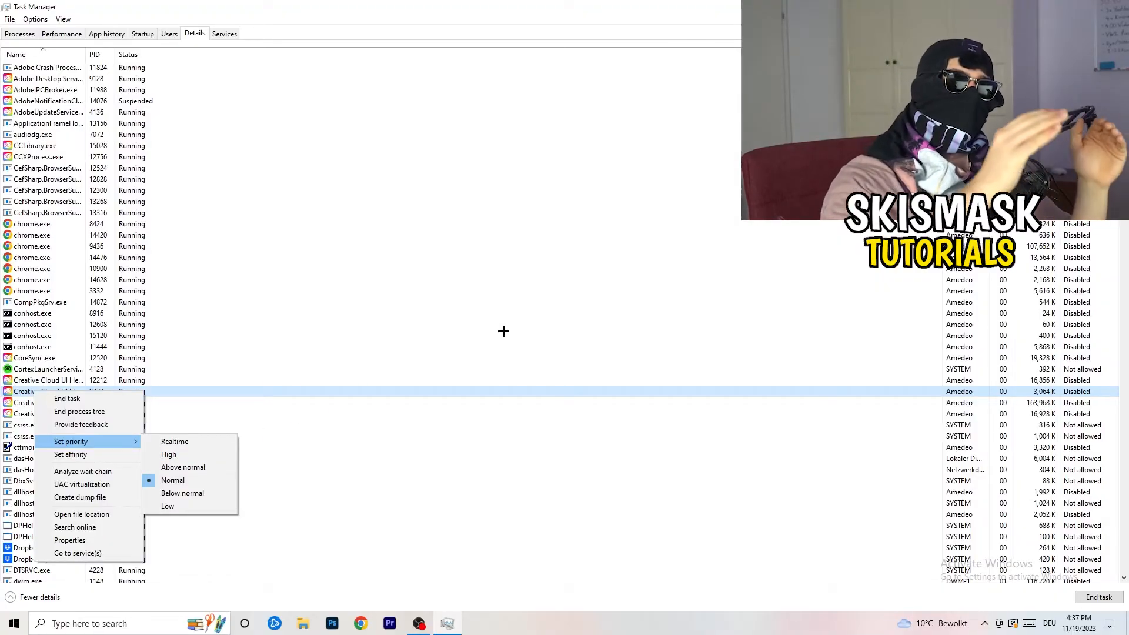
mouse_move(519, 337)
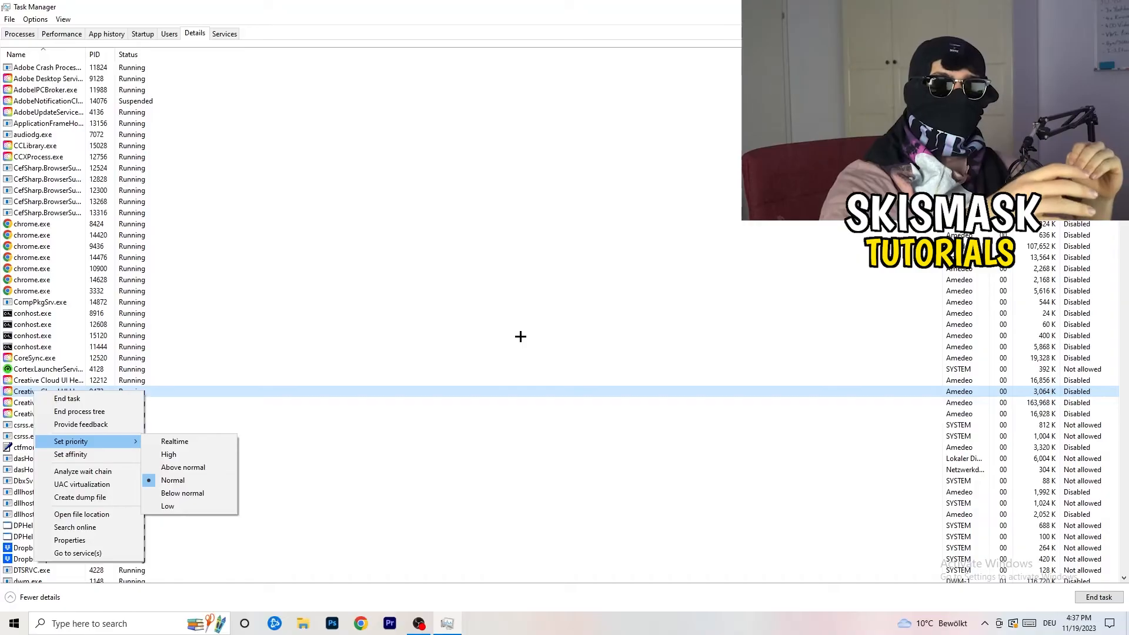
mouse_move(540, 343)
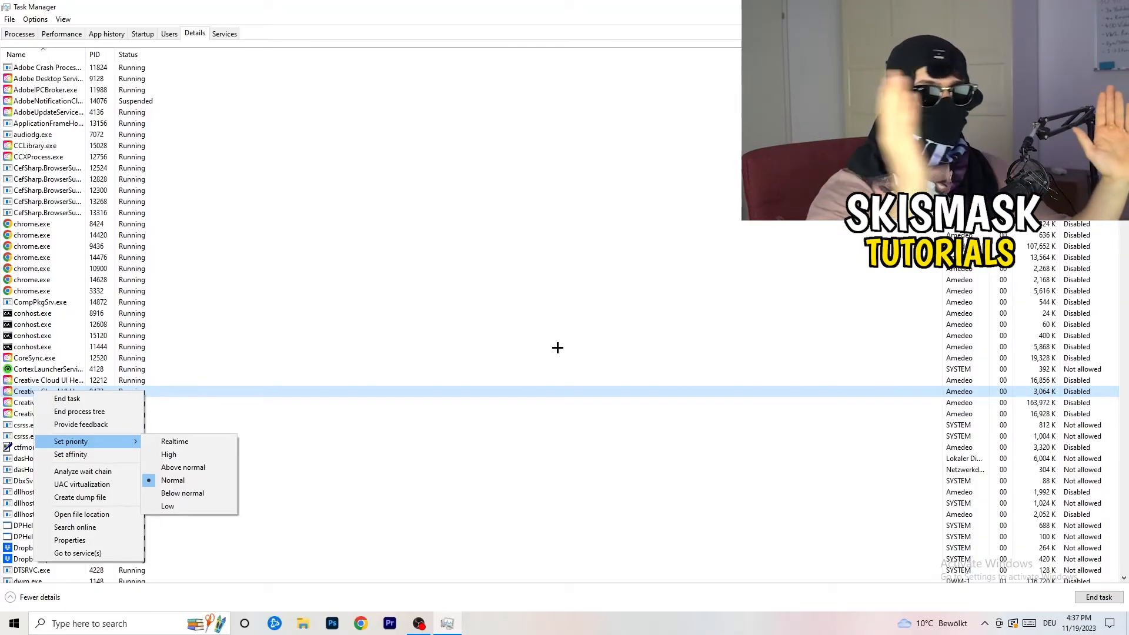
mouse_move(571, 352)
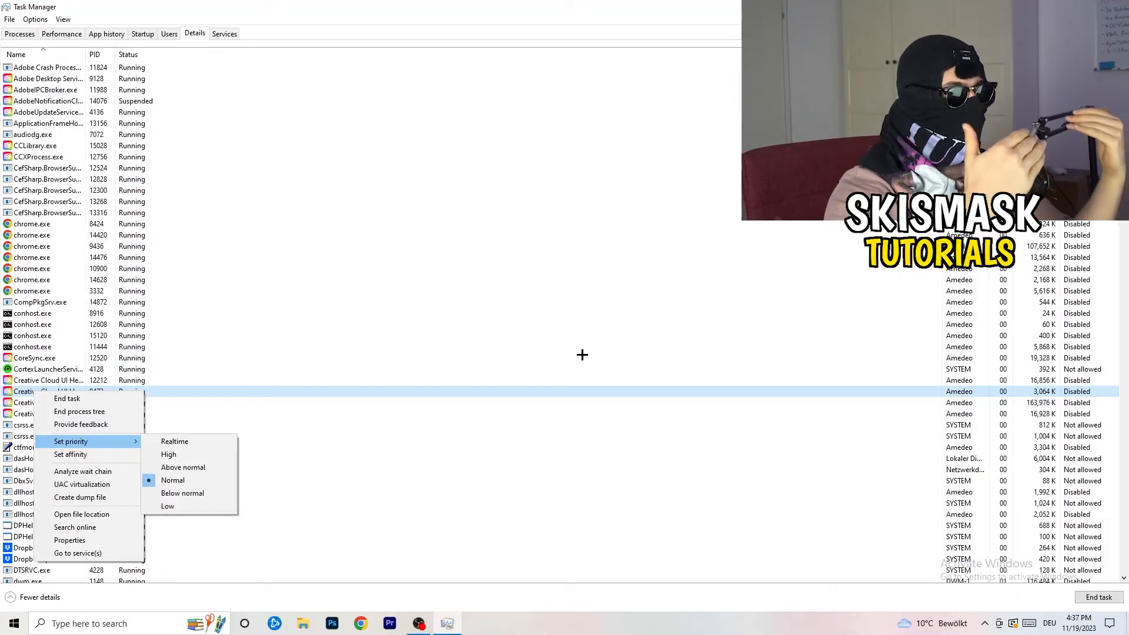
mouse_move(591, 358)
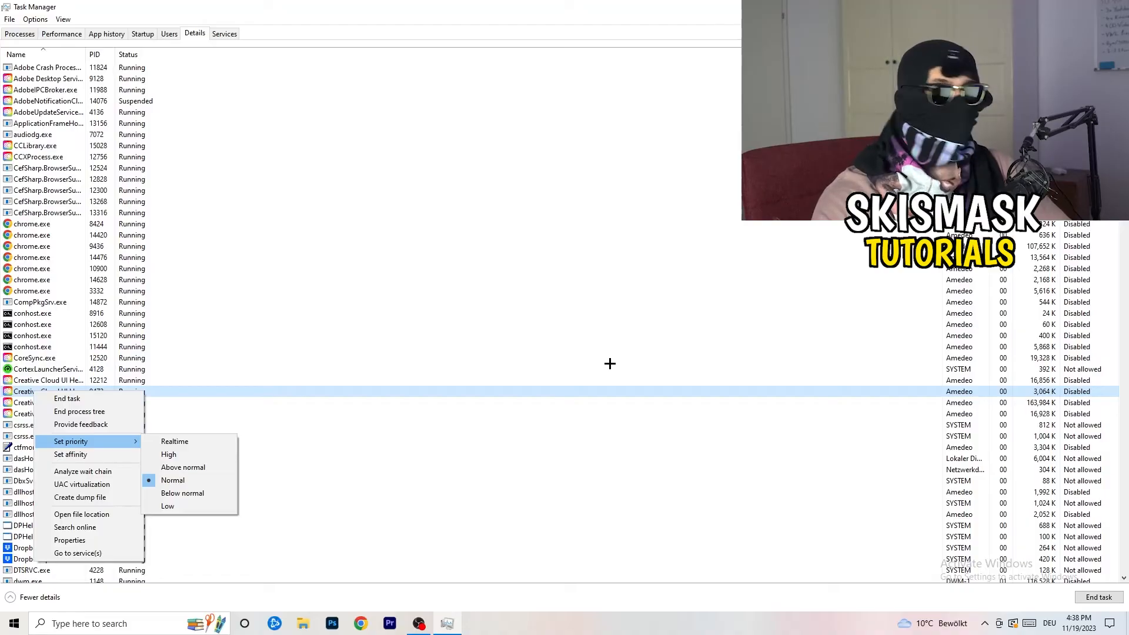
mouse_move(614, 365)
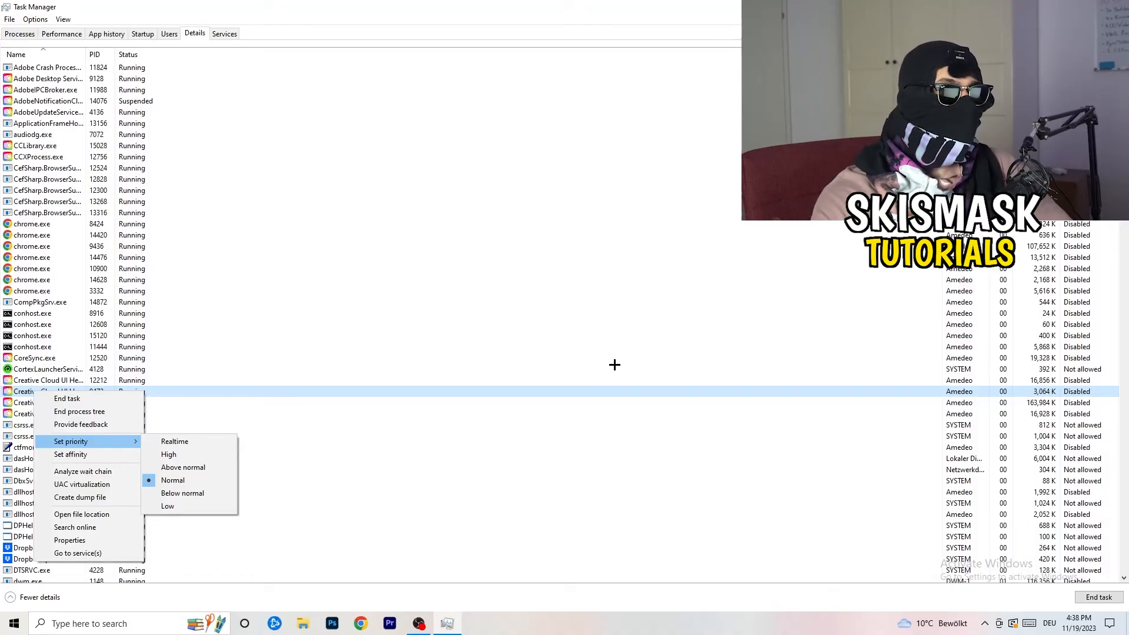
mouse_move(617, 365)
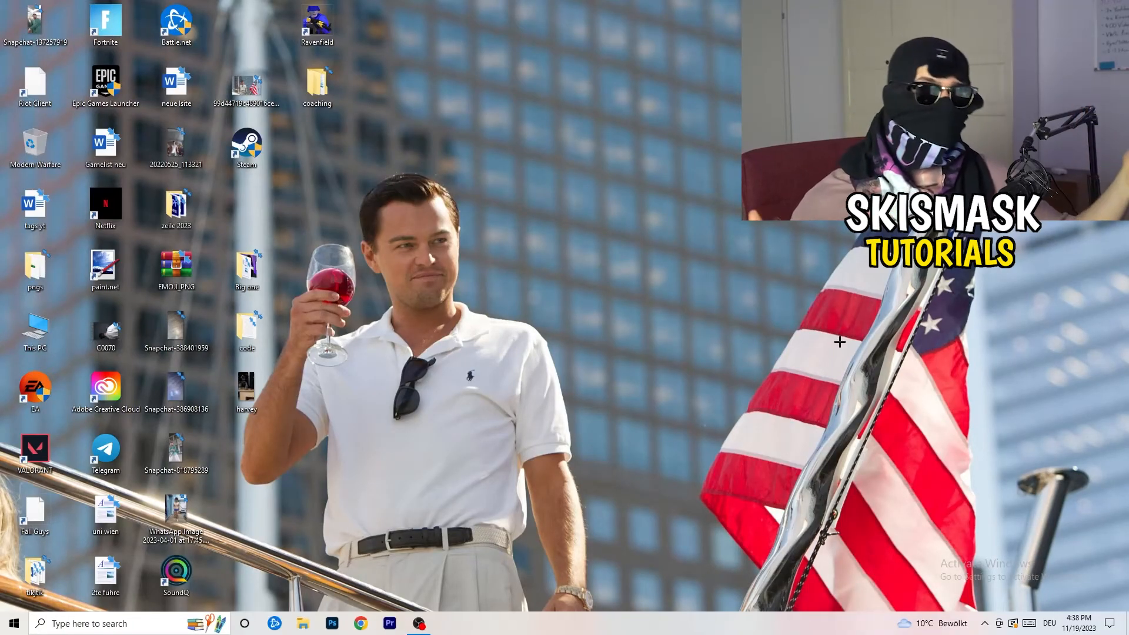
mouse_move(841, 359)
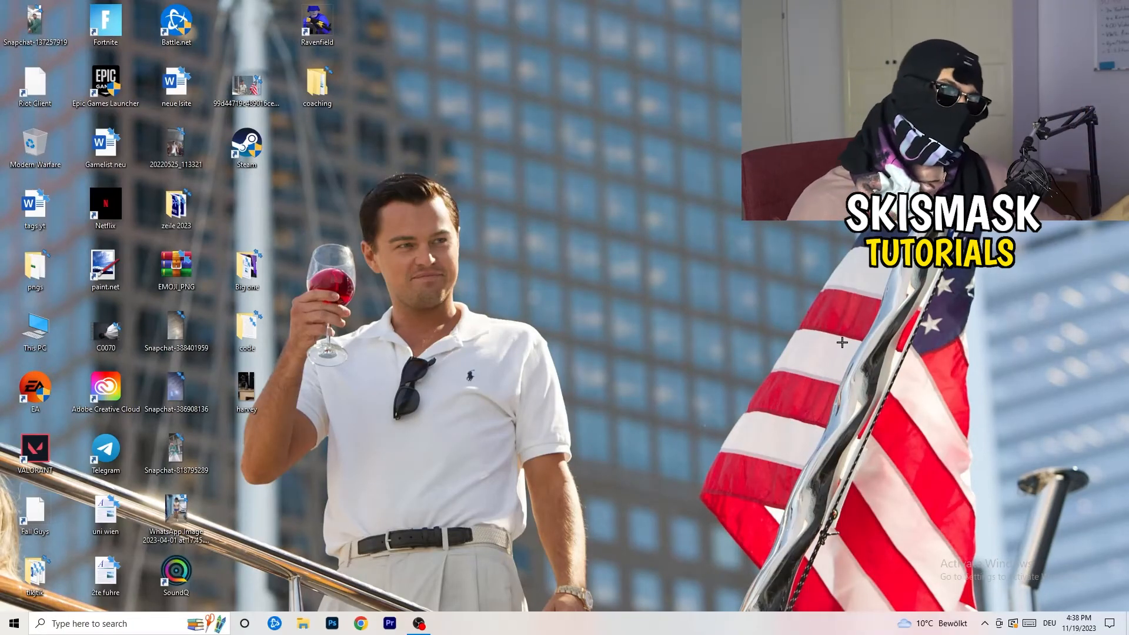